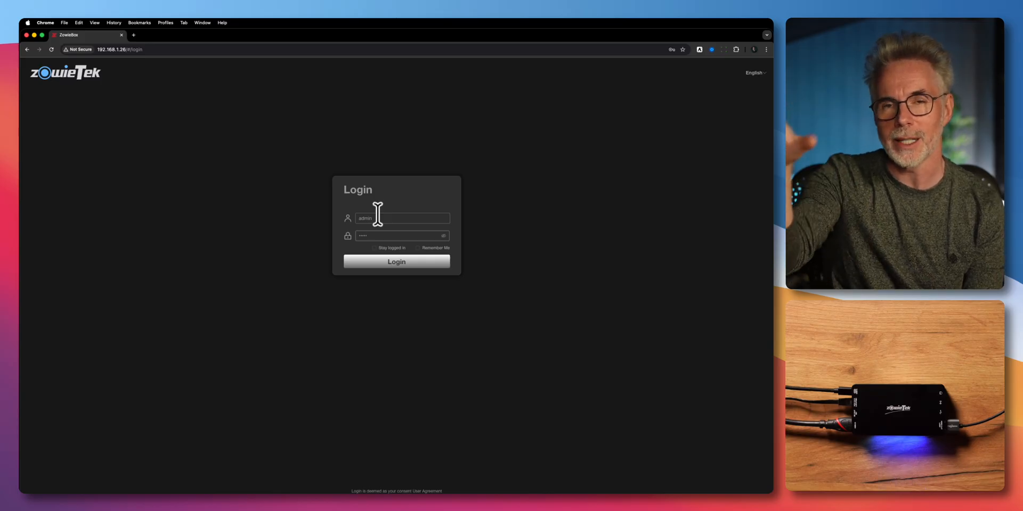
mouse_move(447, 253)
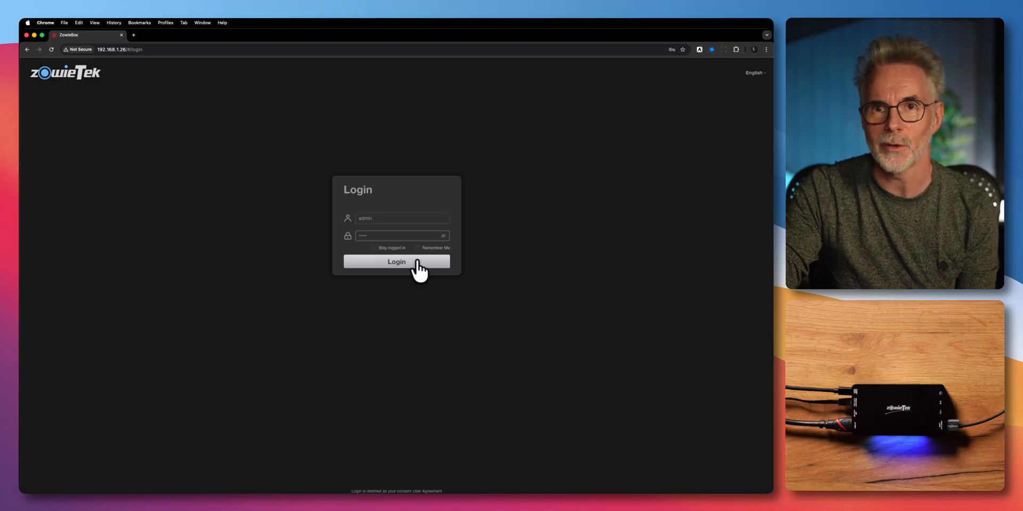
- Log in to the ZowieBox encoder with the admin credentials
left_click(396, 262)
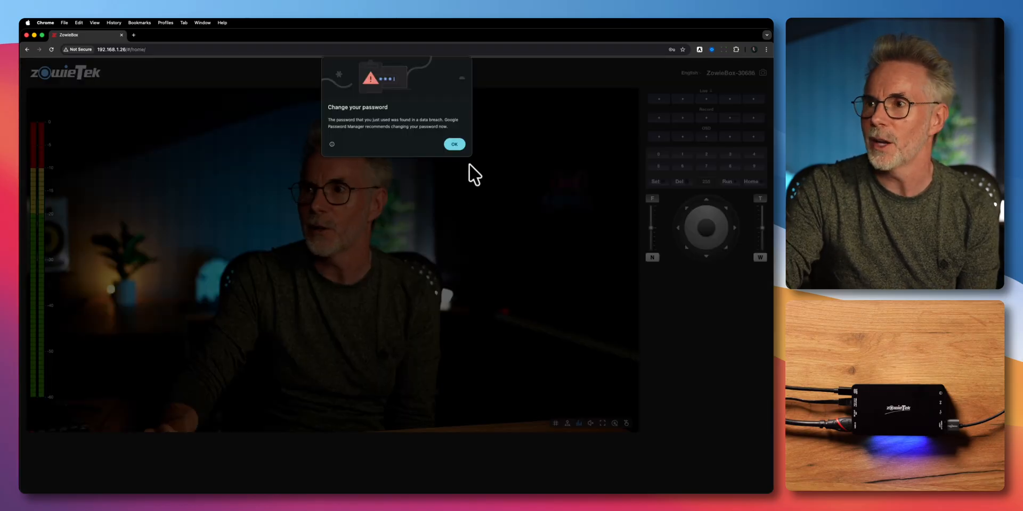
- Dismiss Chrome's 'Change your password' popup covering the Live page
left_click(454, 144)
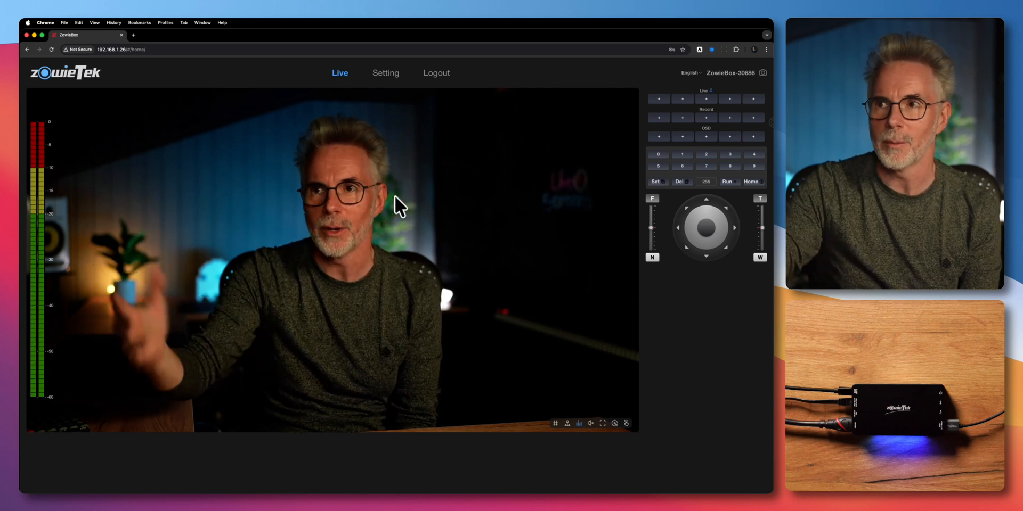
- Open the Setting dashboard and scroll through its encoder, streaming and NDI panels
left_click(384, 73)
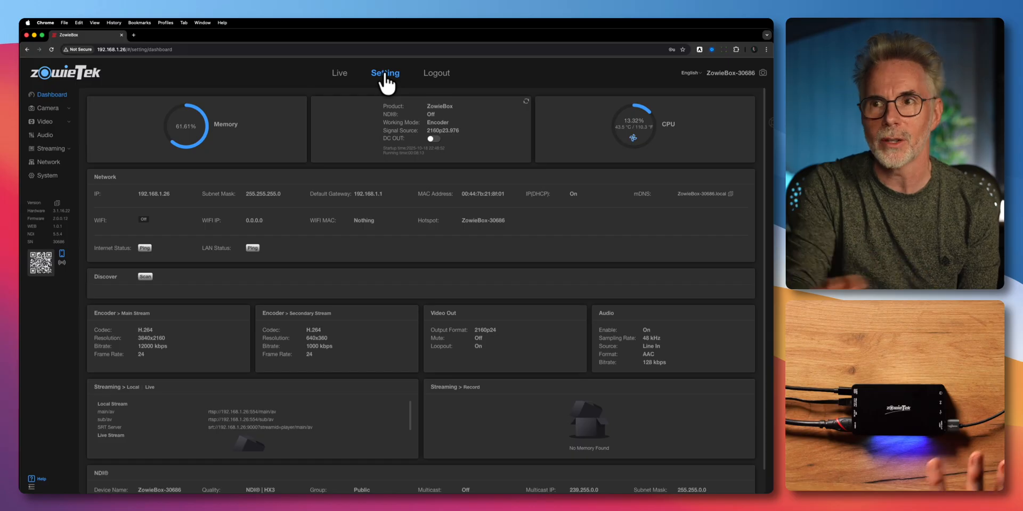
mouse_move(334, 96)
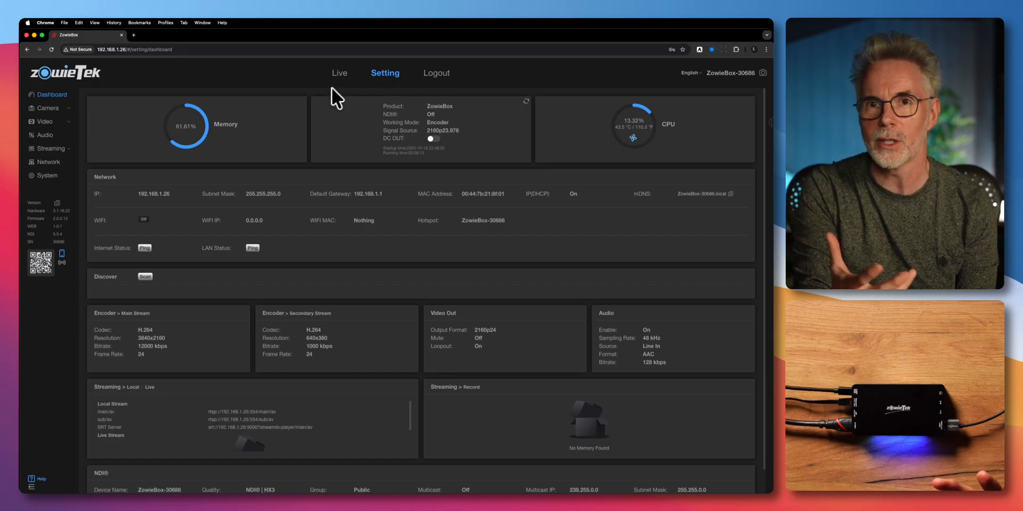
mouse_move(326, 116)
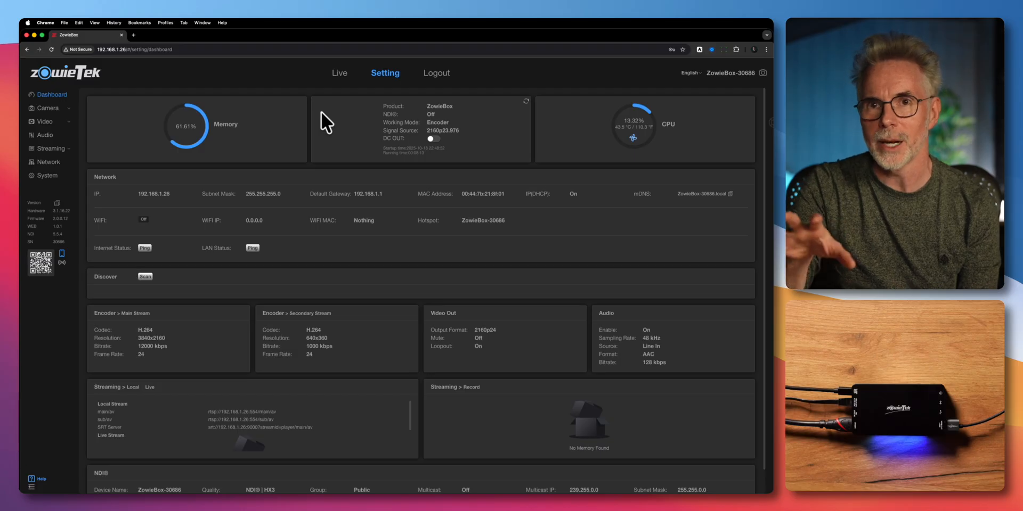
mouse_move(637, 157)
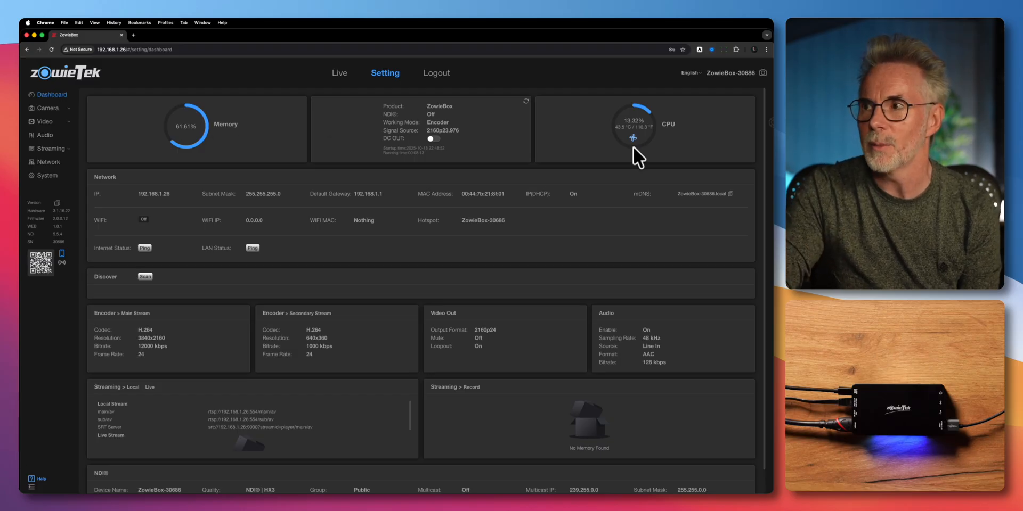
left_click(633, 139)
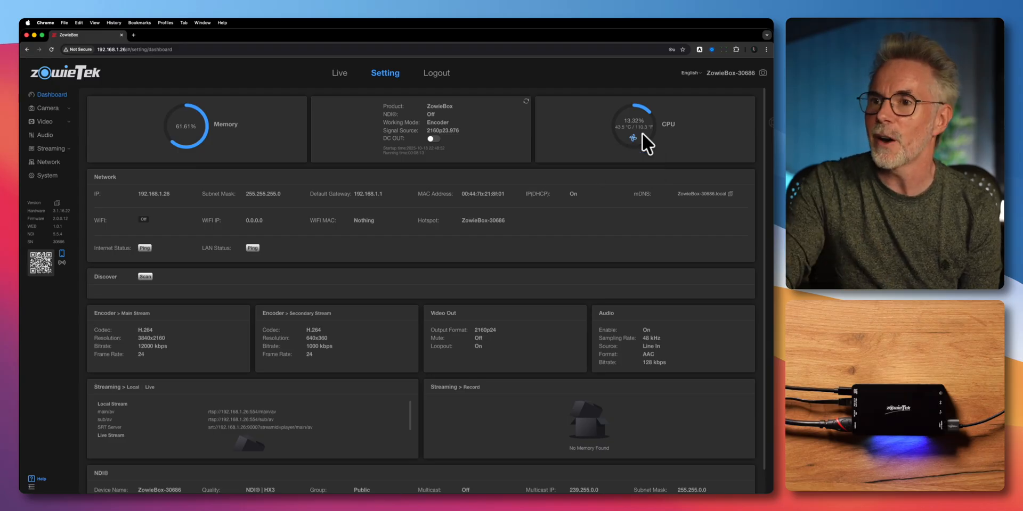
mouse_move(639, 226)
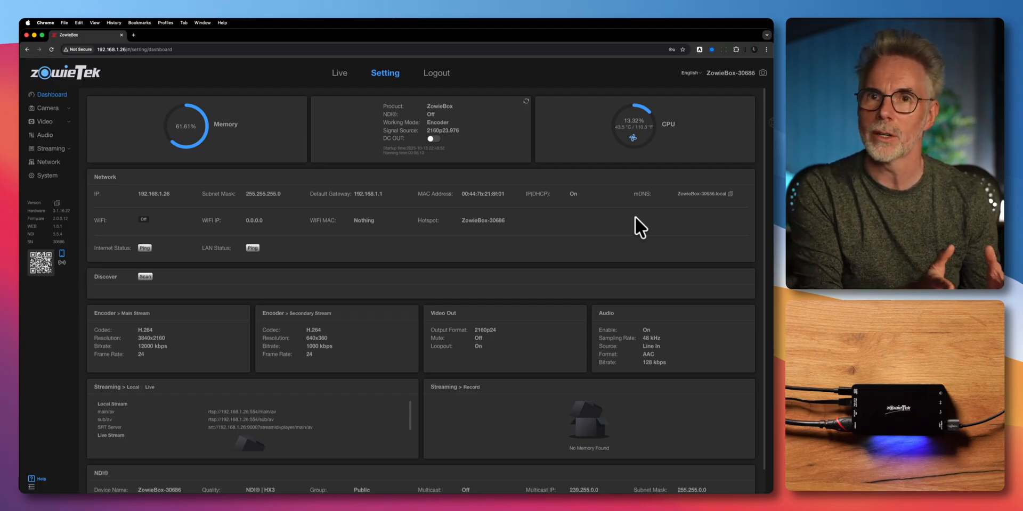
mouse_move(207, 211)
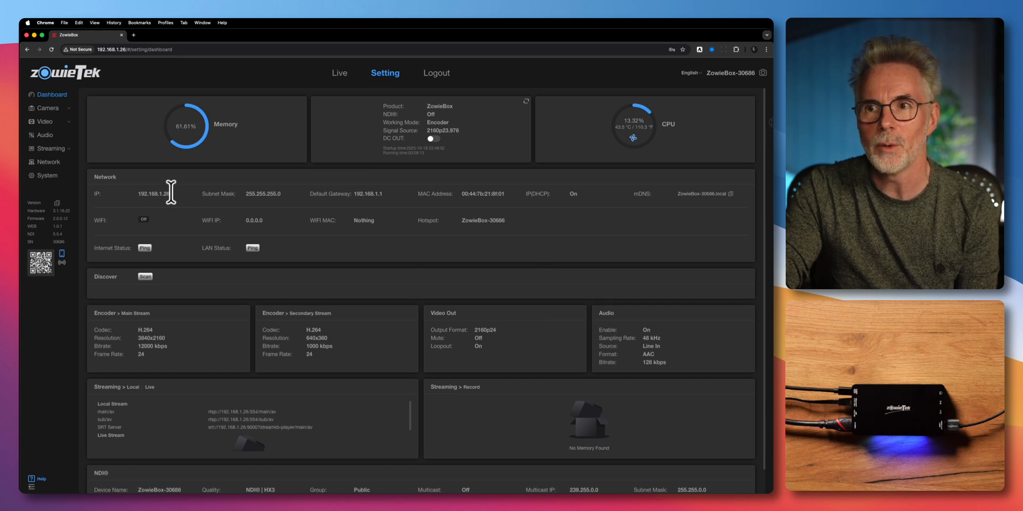
scroll("down", 3)
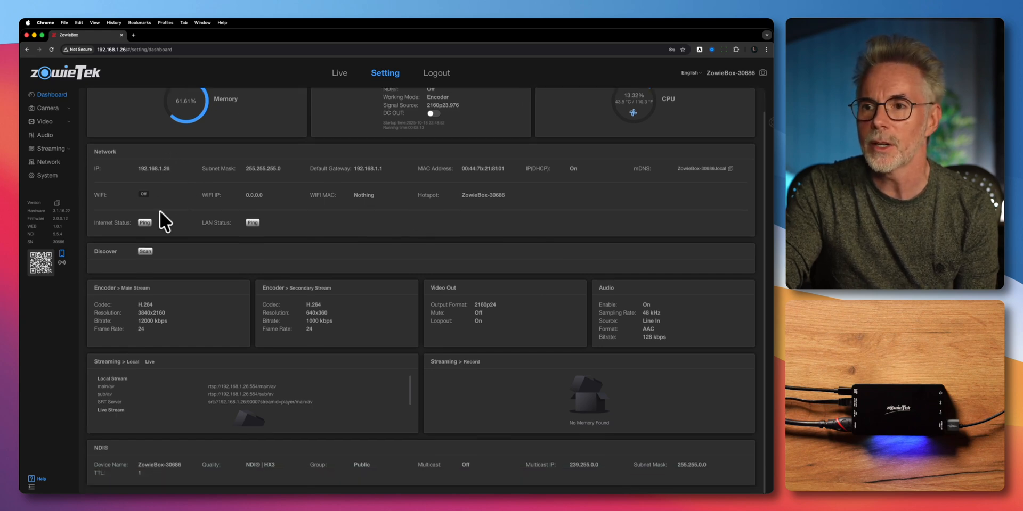
mouse_move(171, 312)
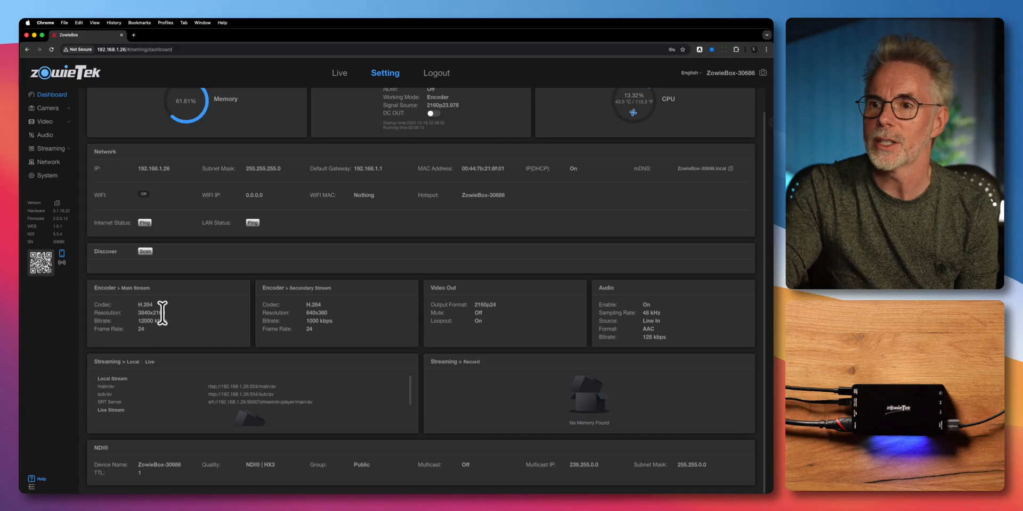
mouse_move(277, 310)
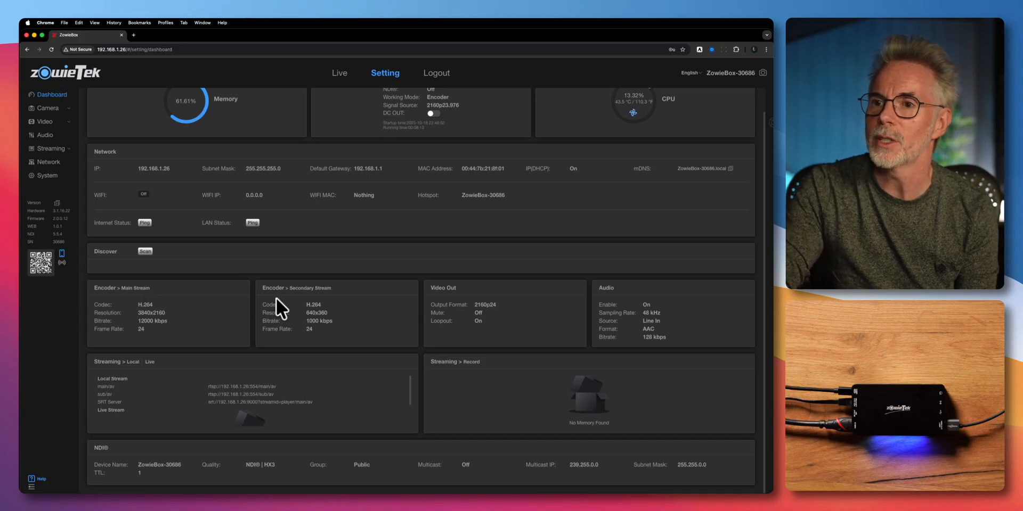
mouse_move(151, 320)
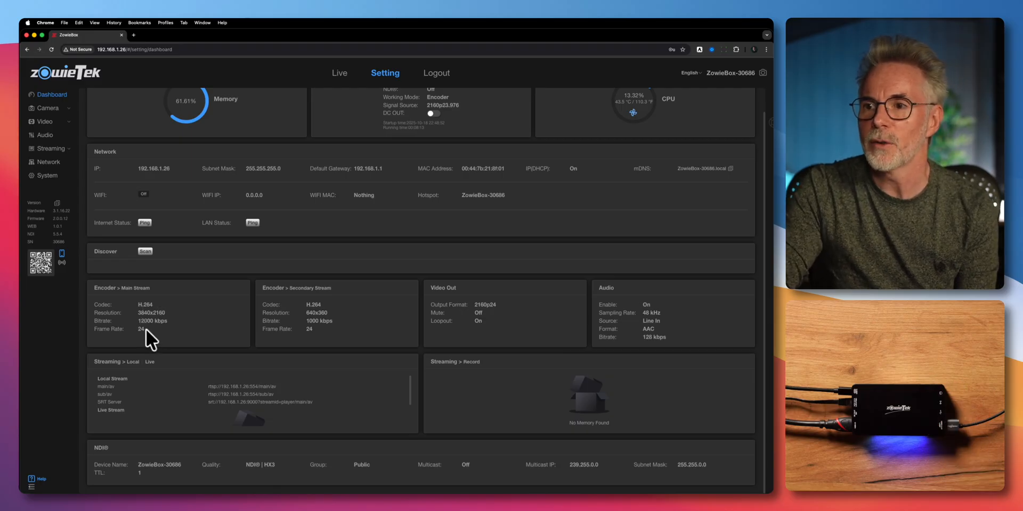
mouse_move(328, 319)
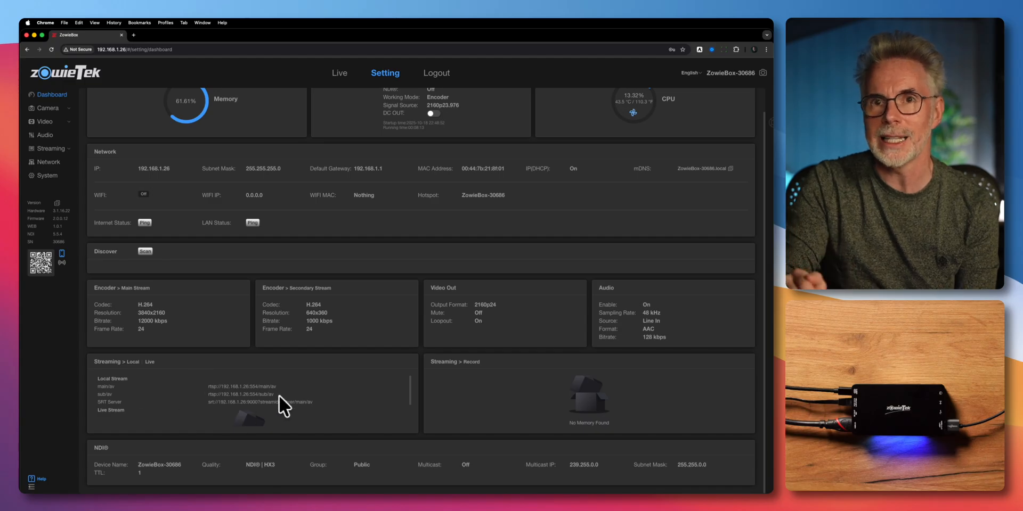
mouse_move(310, 416)
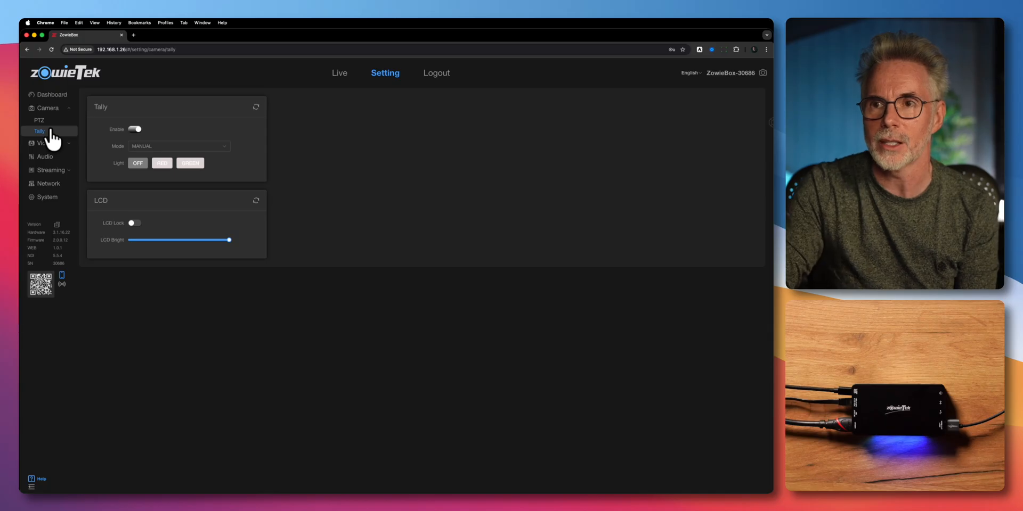
- Open Video > Input to view the HDMI input at 2160p23.976 with 48 kHz audio
left_click(46, 121)
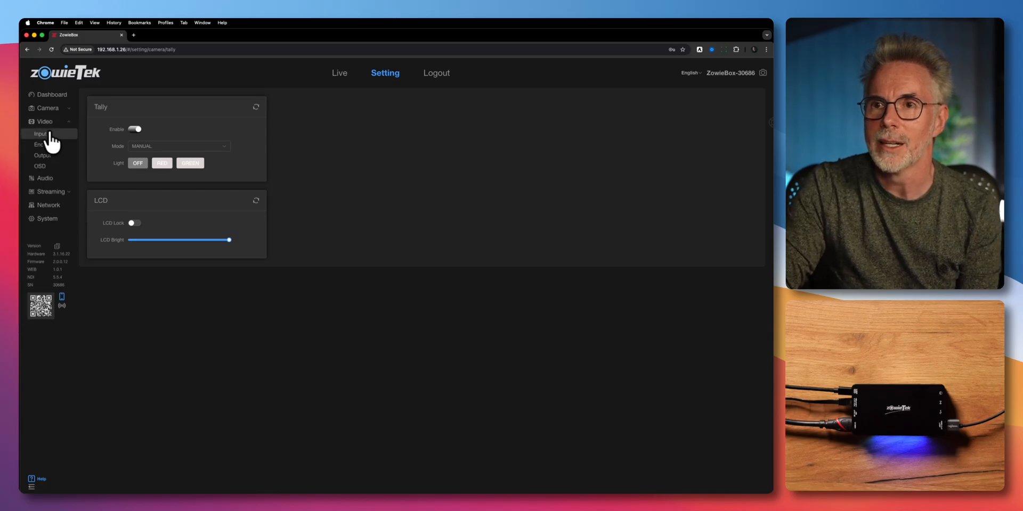
left_click(39, 135)
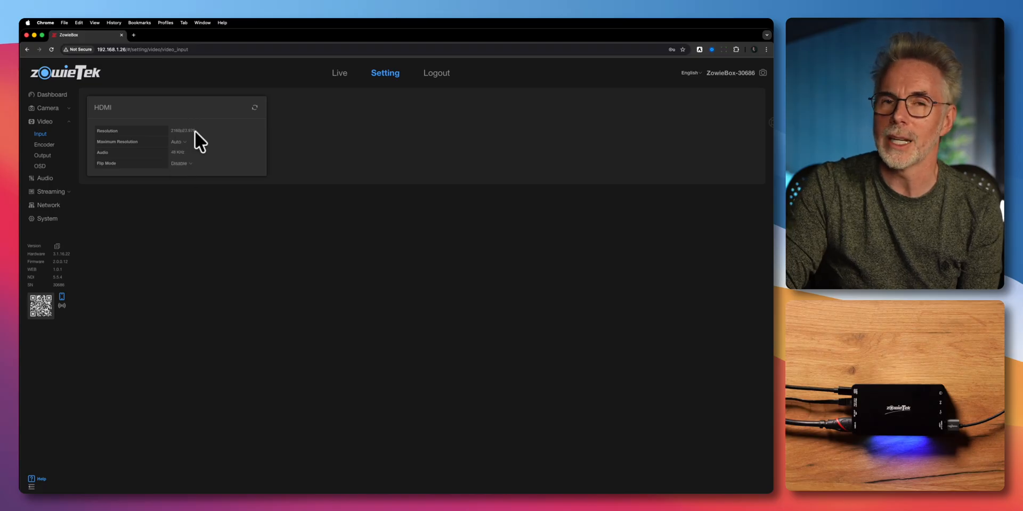
mouse_move(199, 140)
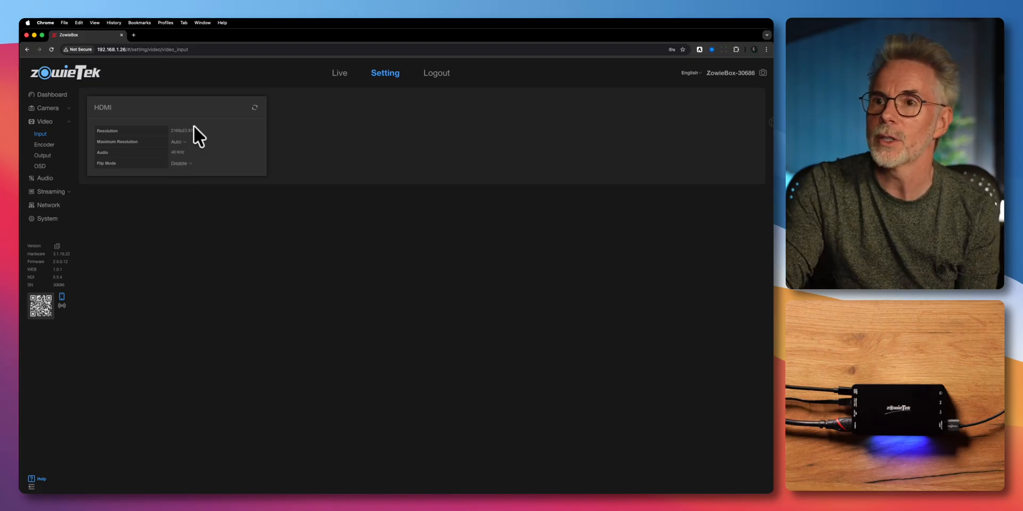
left_click(178, 141)
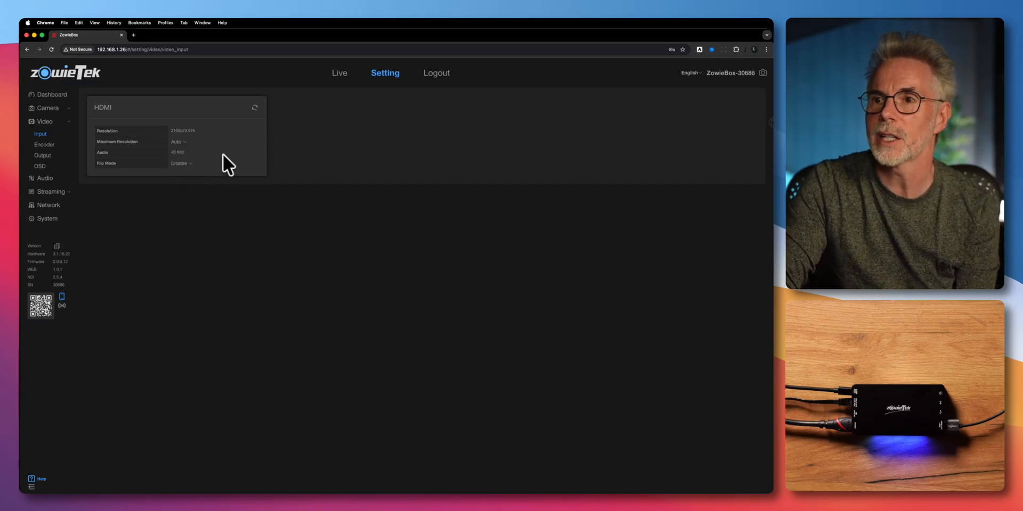
mouse_move(216, 162)
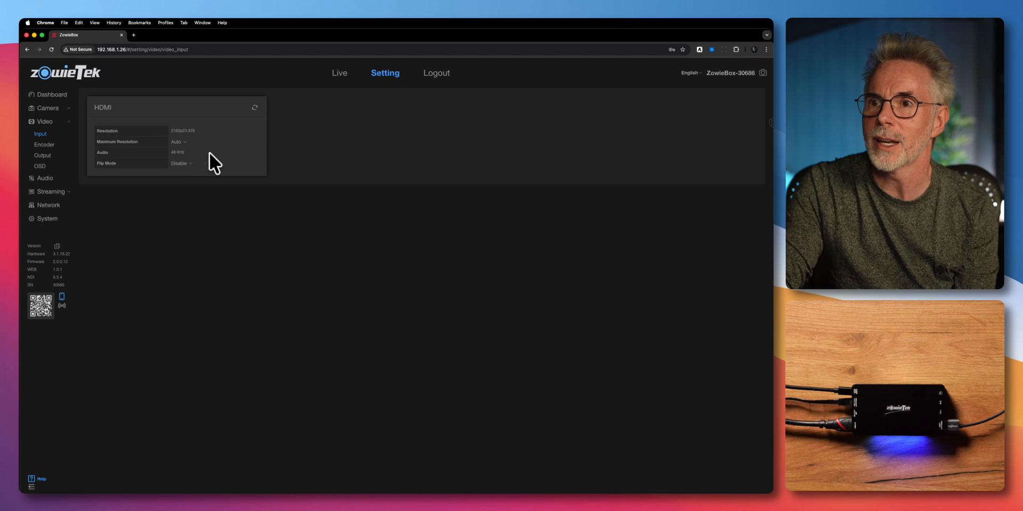
left_click(181, 163)
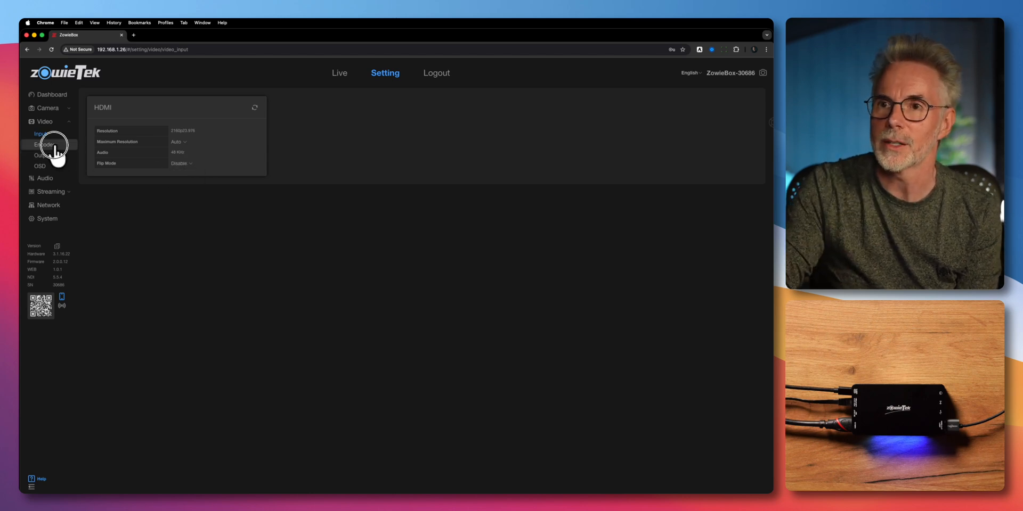
- Give the Main Stream codec H.264, profile BP and resolution 3840x2160, then save
left_click(43, 144)
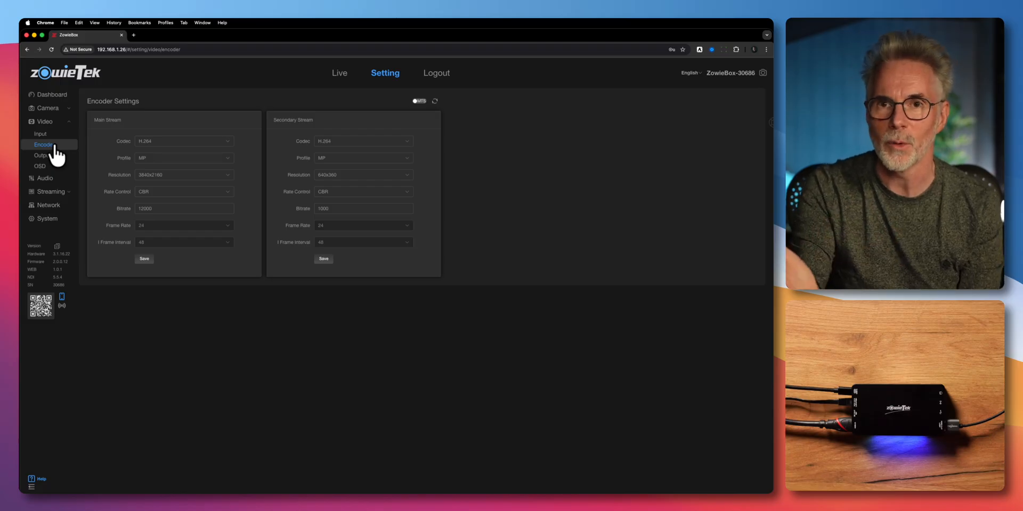
mouse_move(73, 151)
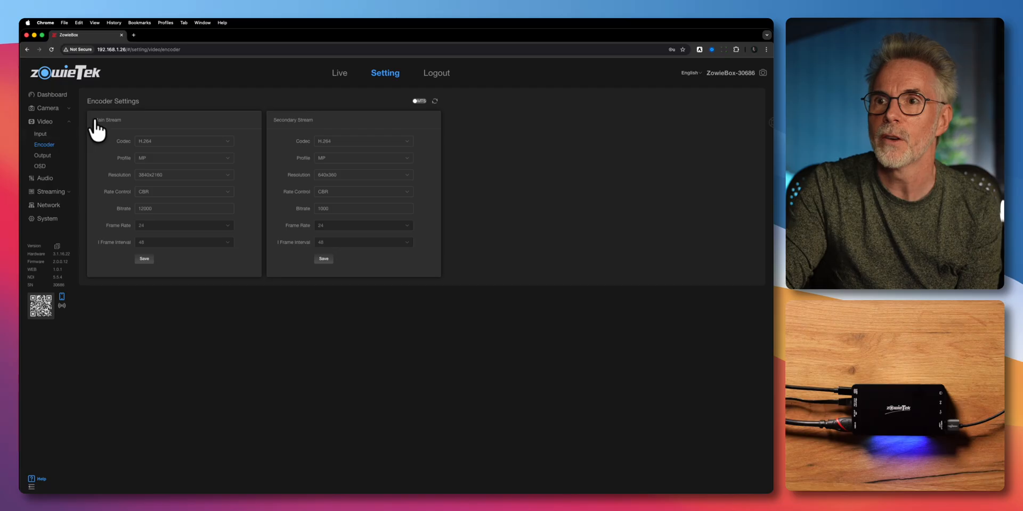
double_click(291, 119)
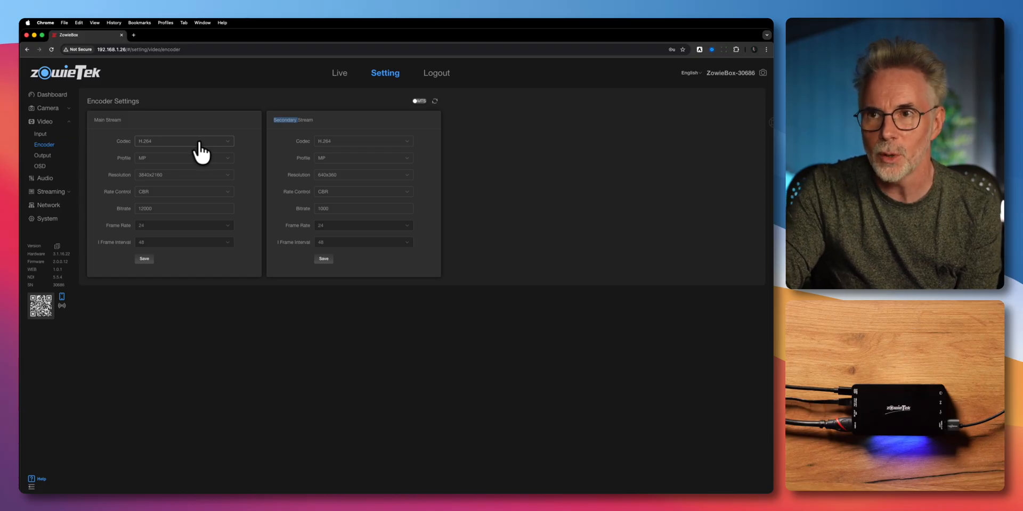
left_click(184, 142)
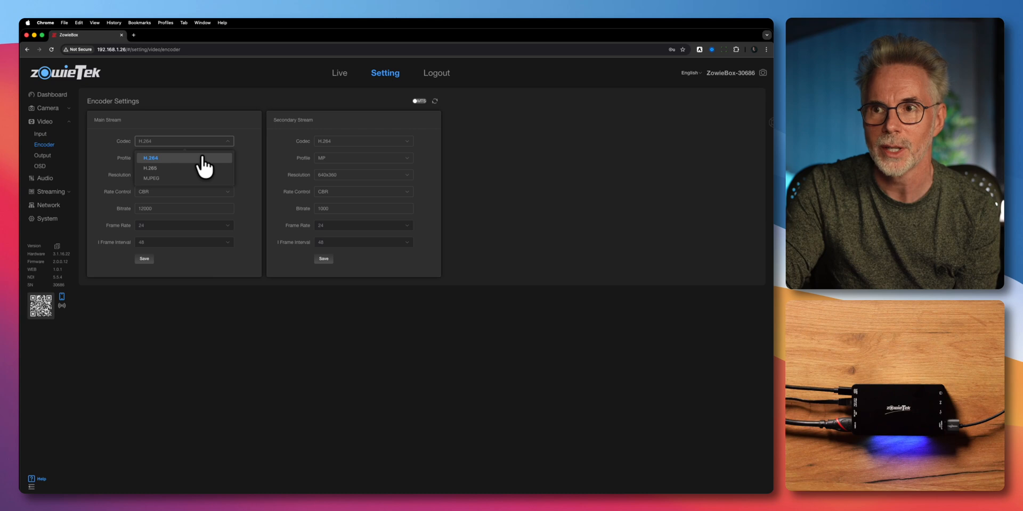
left_click(151, 157)
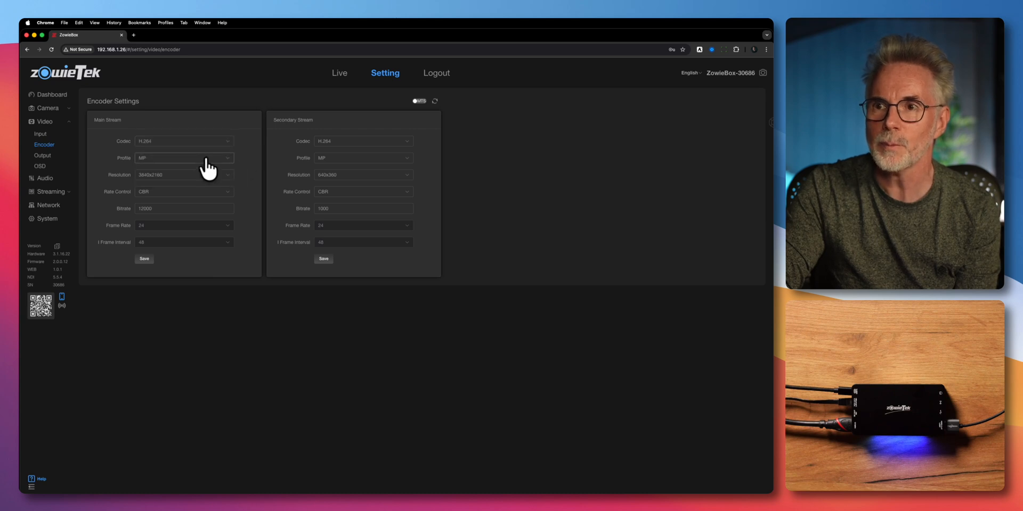
left_click(183, 157)
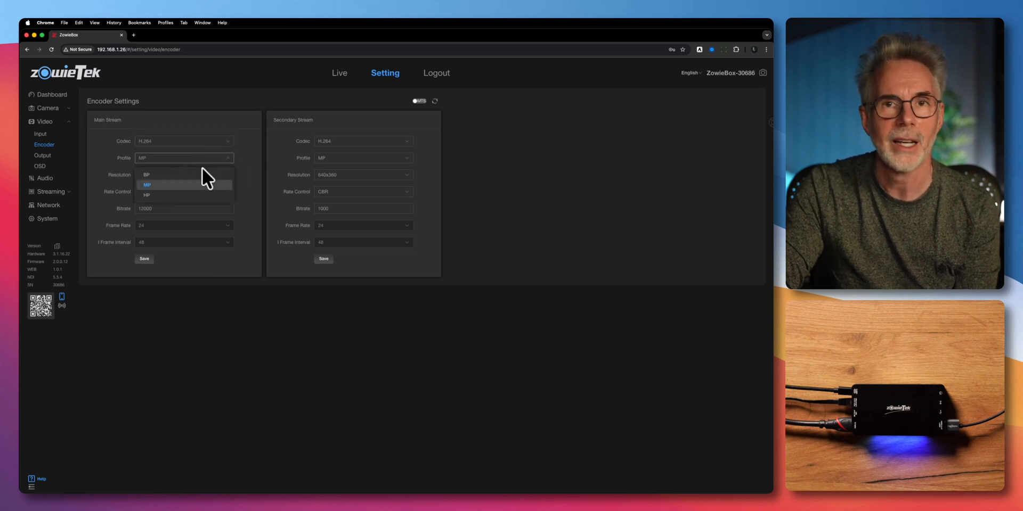
left_click(146, 174)
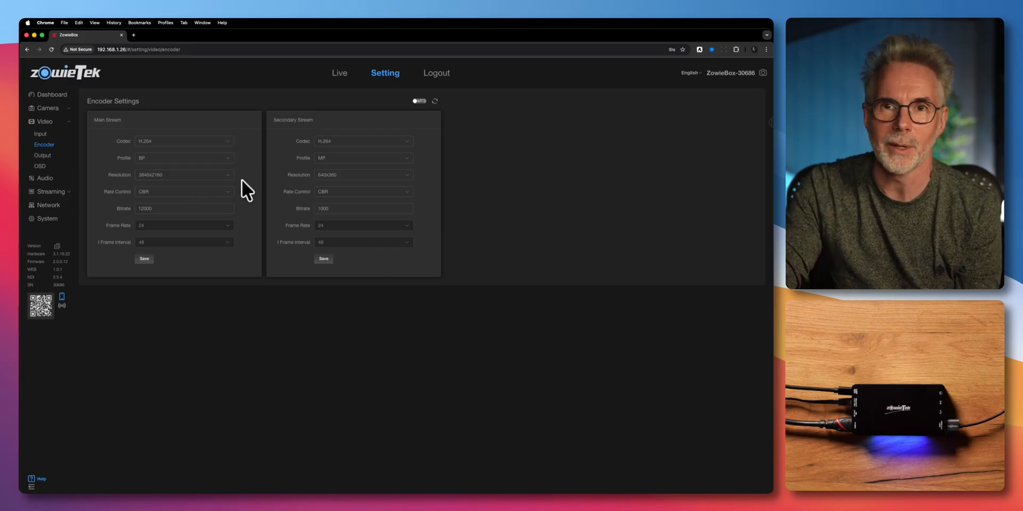
left_click(184, 174)
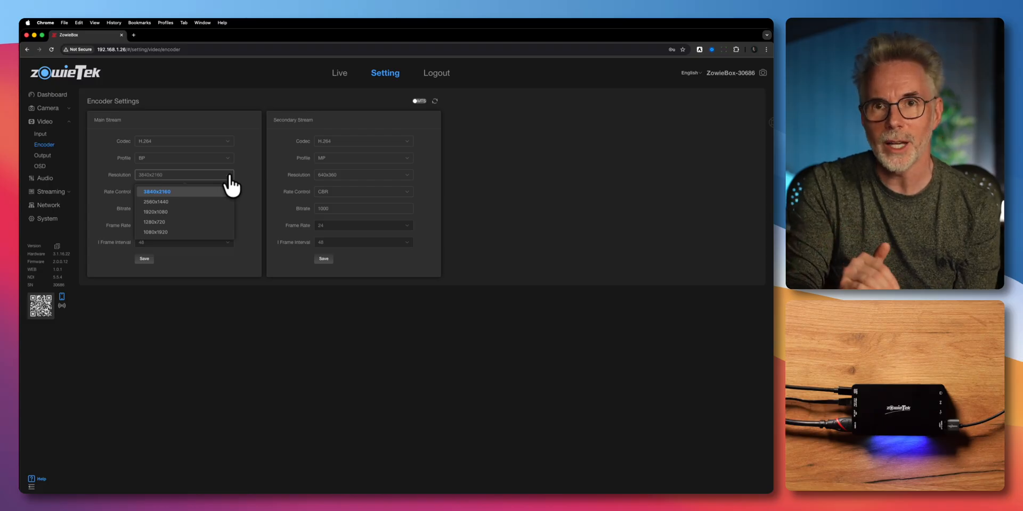
mouse_move(226, 205)
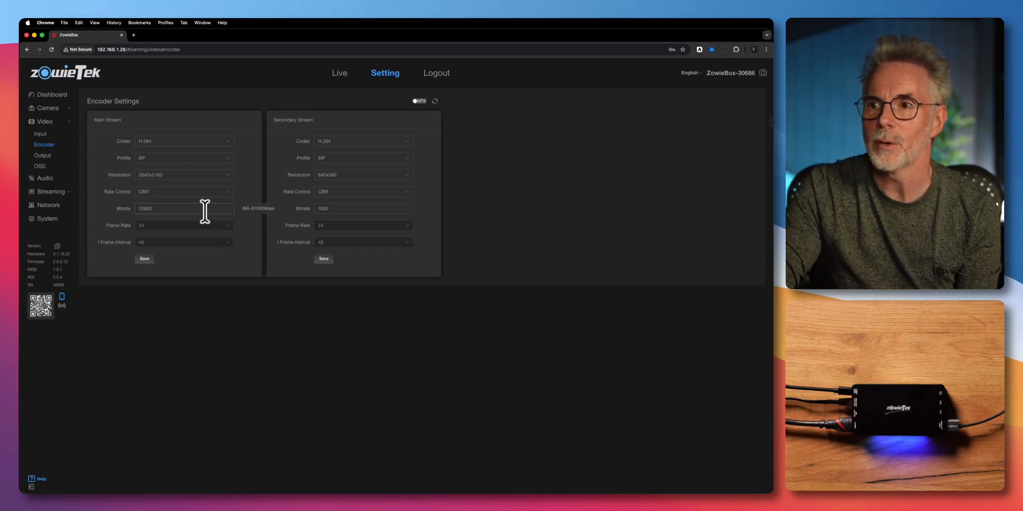
mouse_move(253, 215)
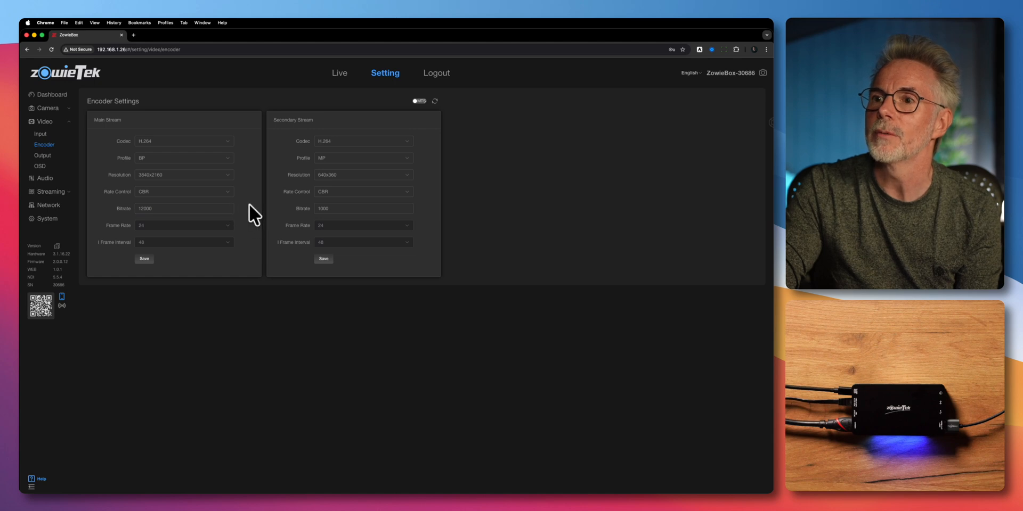
left_click(184, 208)
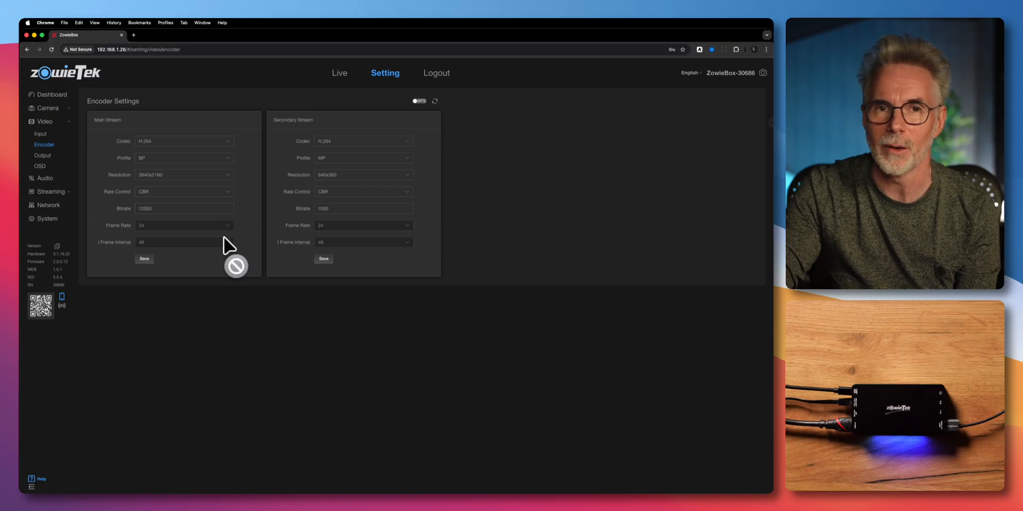
mouse_move(177, 251)
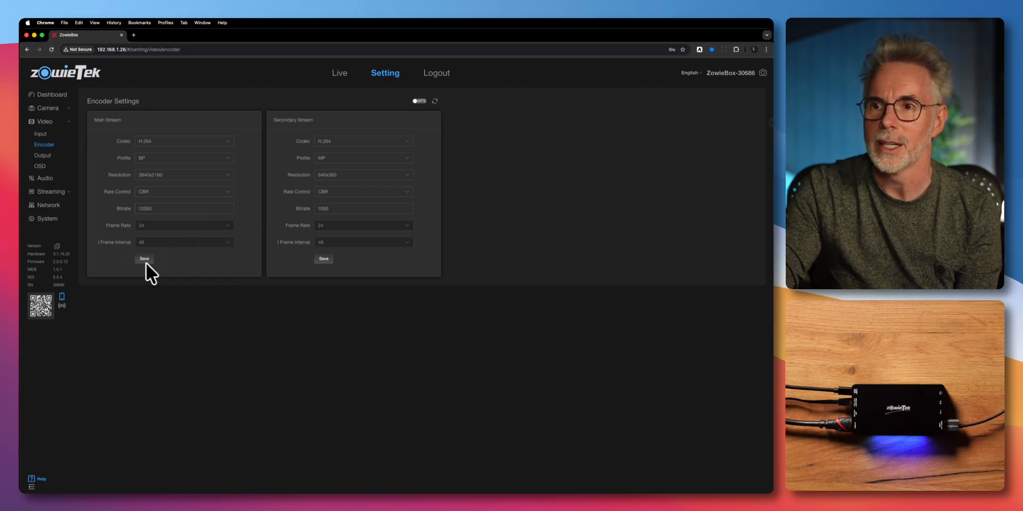
left_click(145, 259)
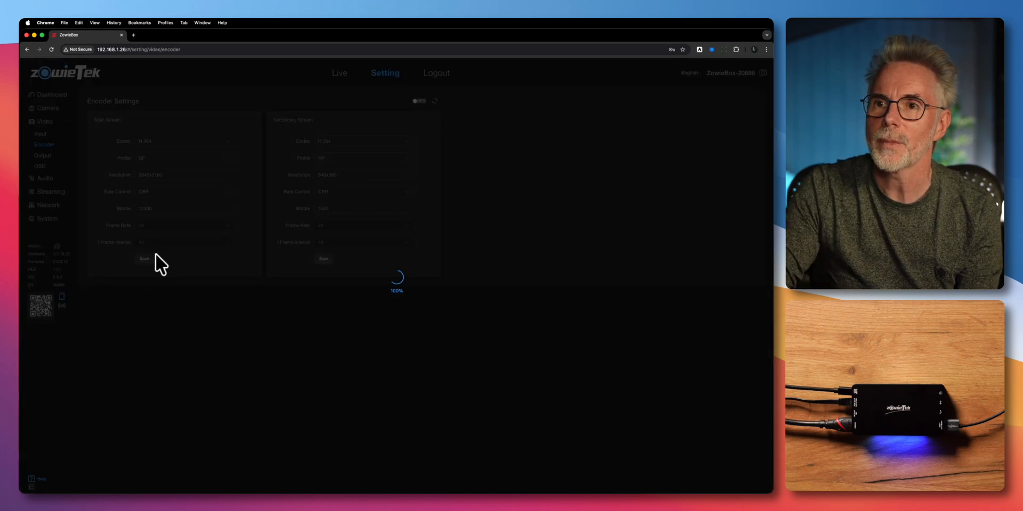
- View the 2160p23.976 Video Out page, then toggle the OSD live preview on and off
left_click(42, 155)
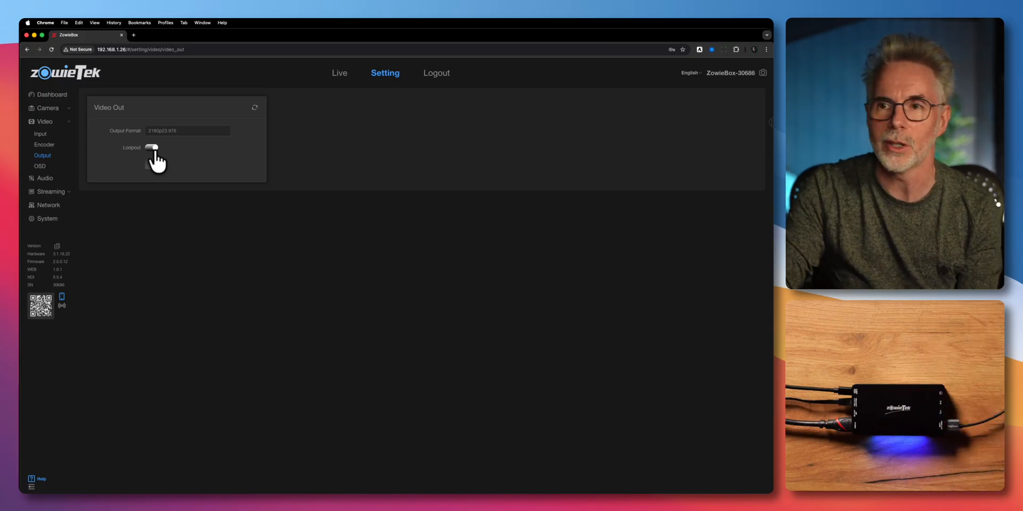
left_click(40, 166)
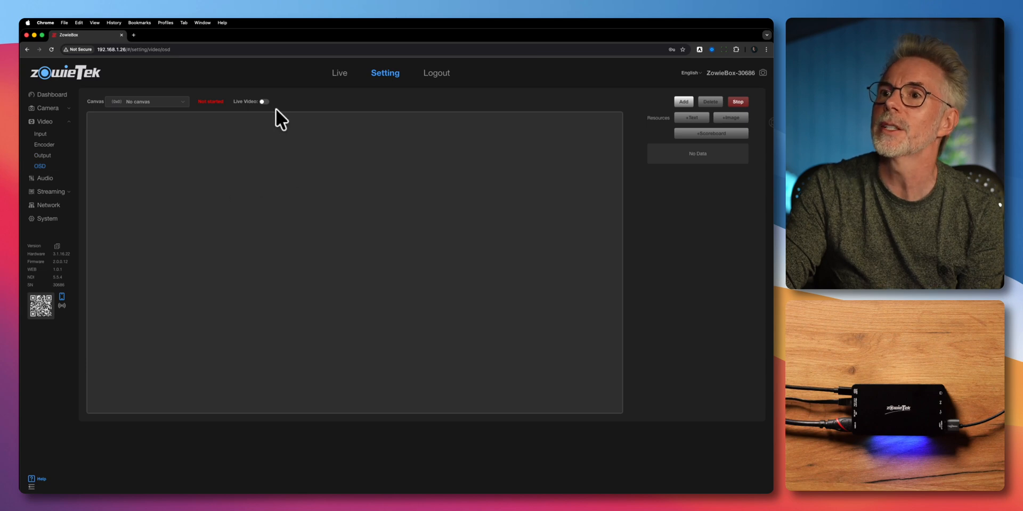
left_click(263, 102)
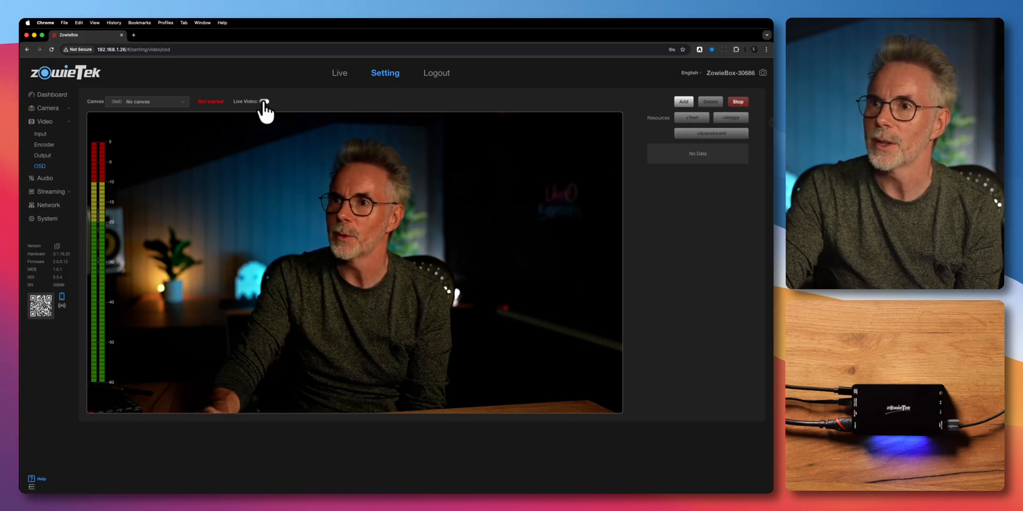
left_click(264, 102)
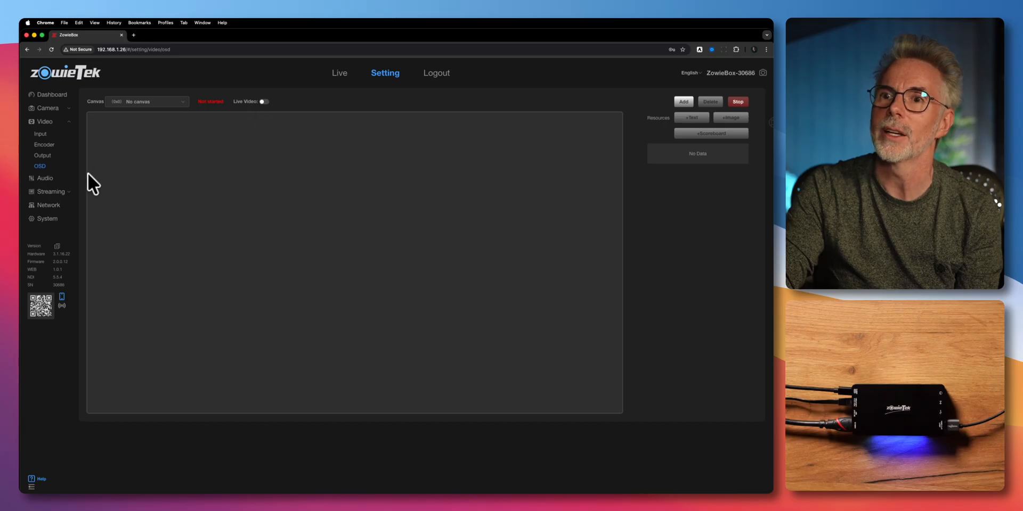
left_click(50, 148)
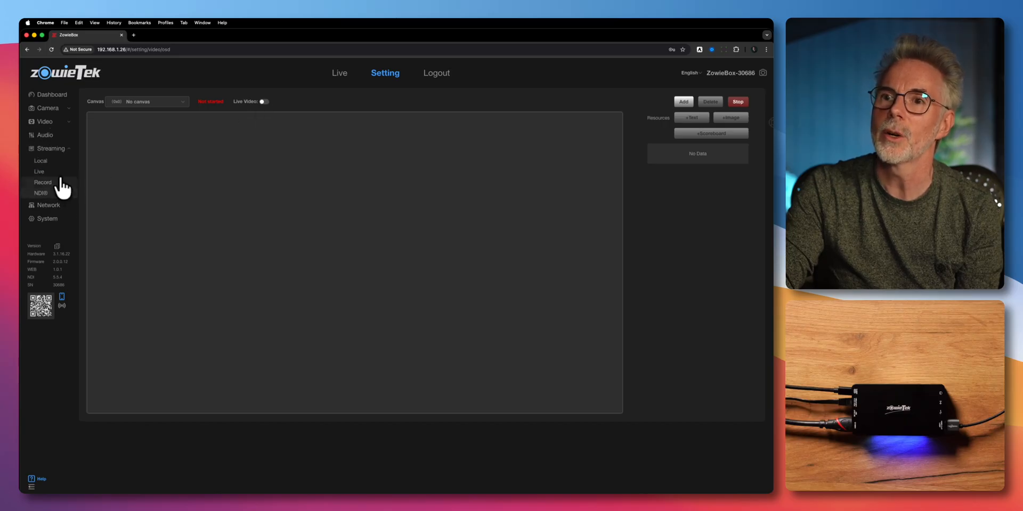
- Review the local streams, add a YouTube live stream entry, then view Record
left_click(41, 161)
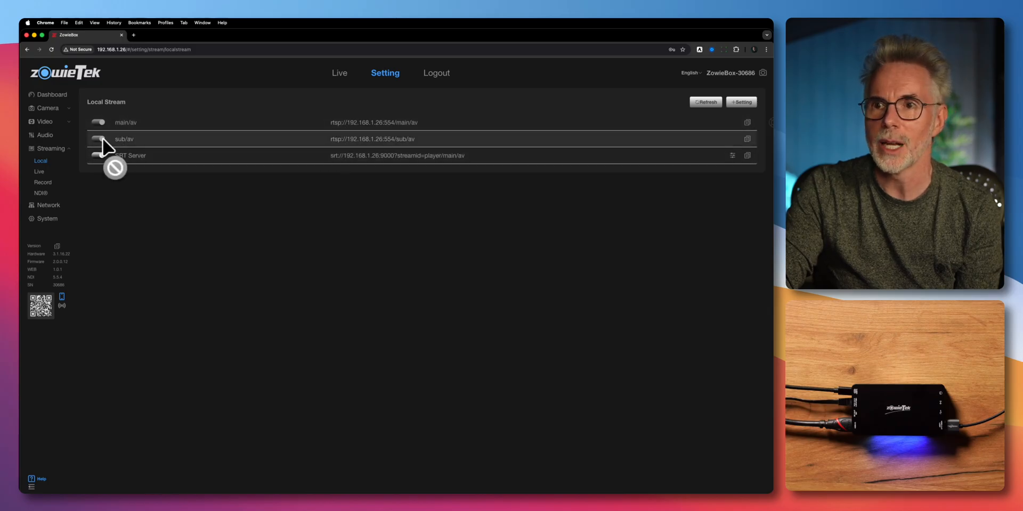
left_click(38, 171)
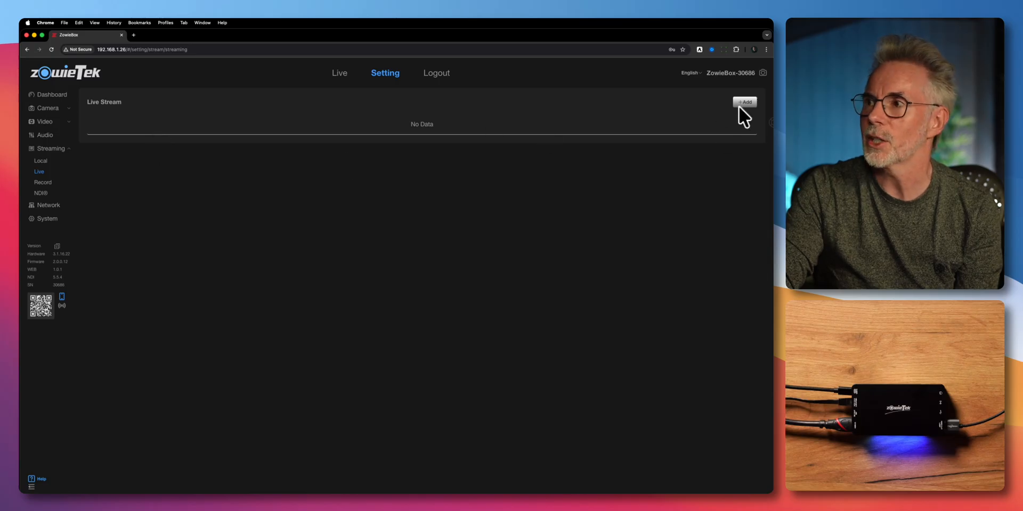
left_click(745, 102)
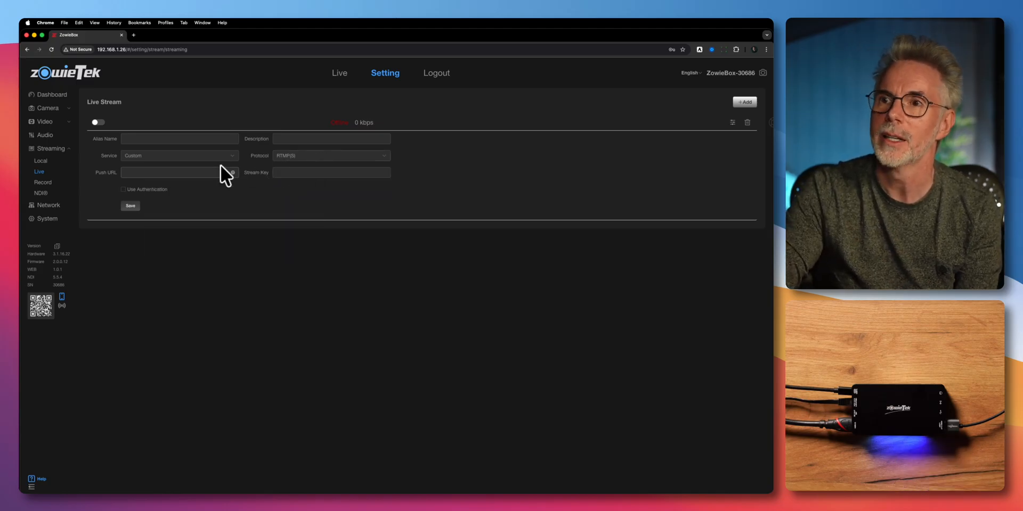
left_click(179, 155)
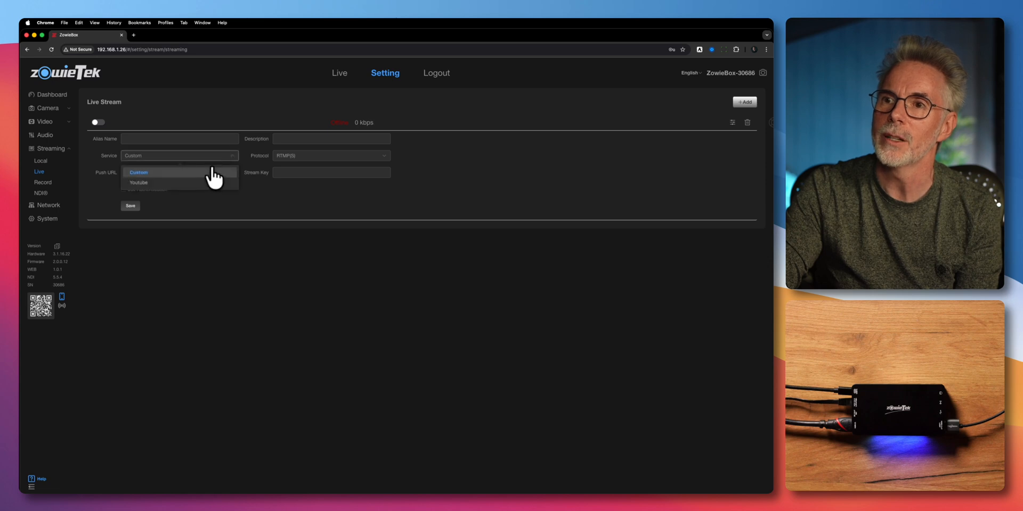
left_click(139, 183)
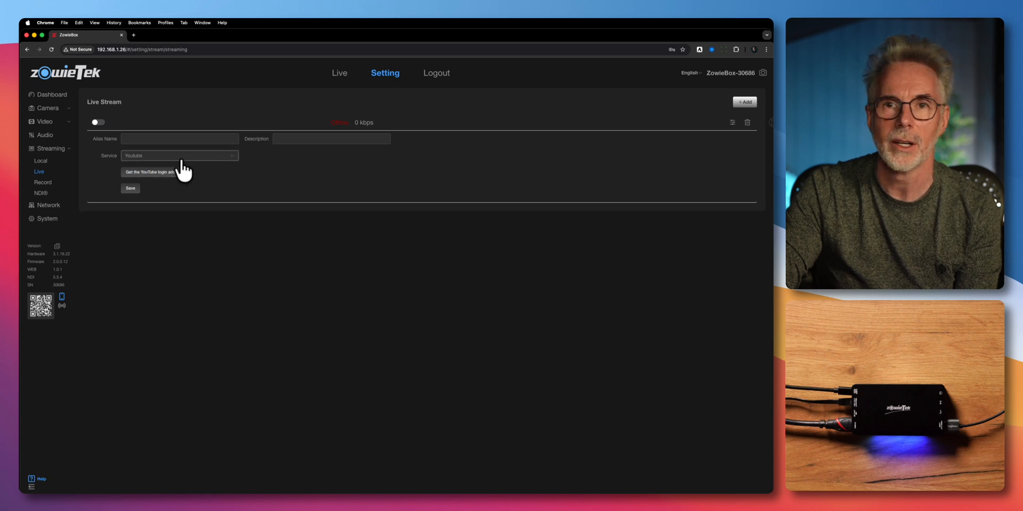
mouse_move(161, 166)
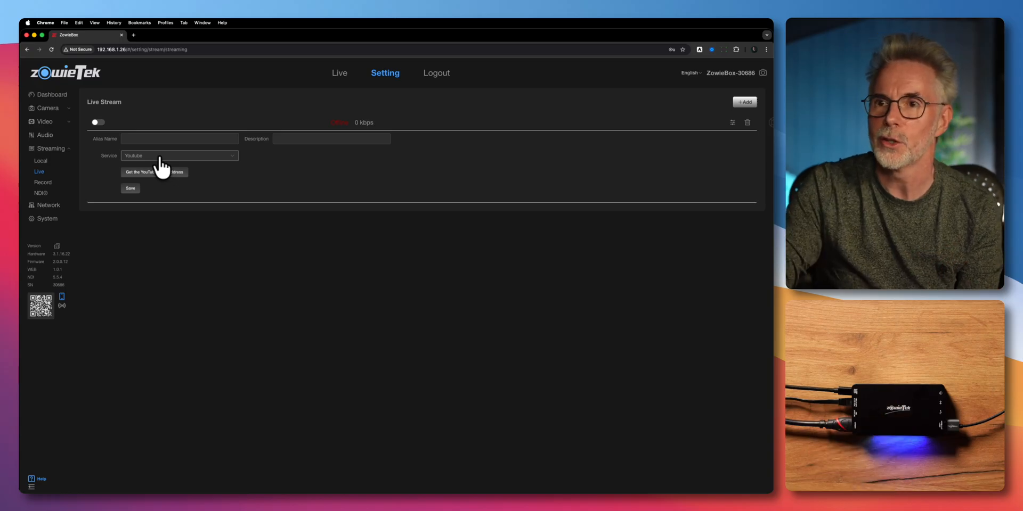
left_click(43, 183)
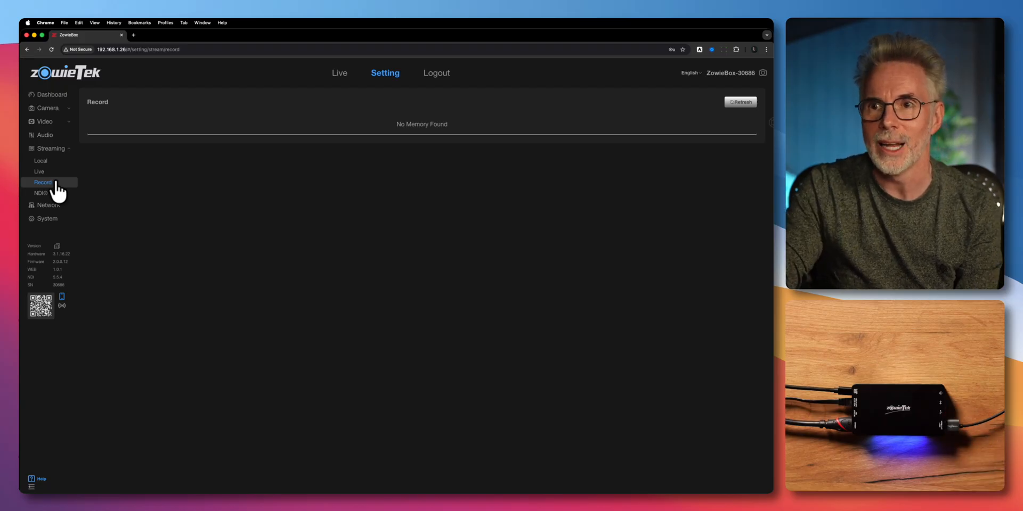
- Enable NDI output at NDI|HX3 quality and bring up the System Default options
left_click(40, 193)
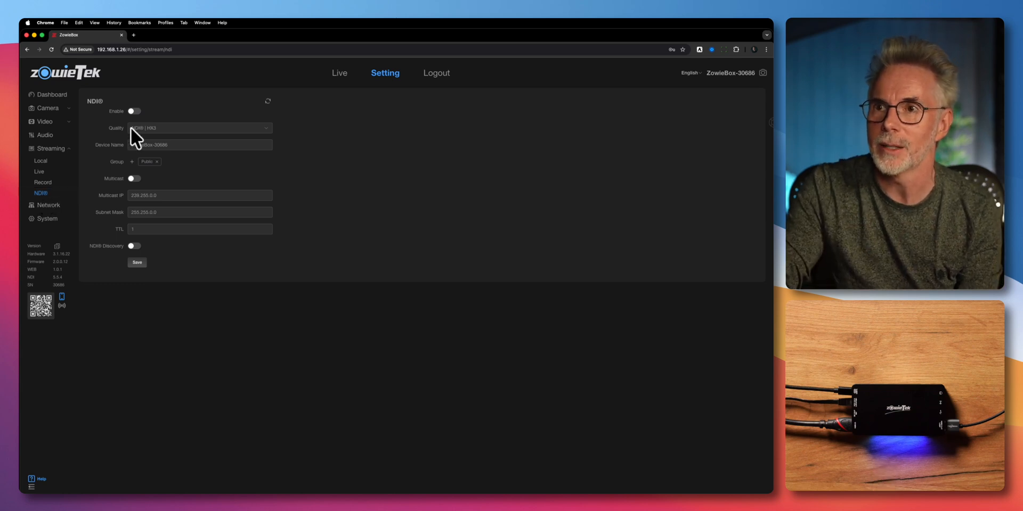
left_click(134, 111)
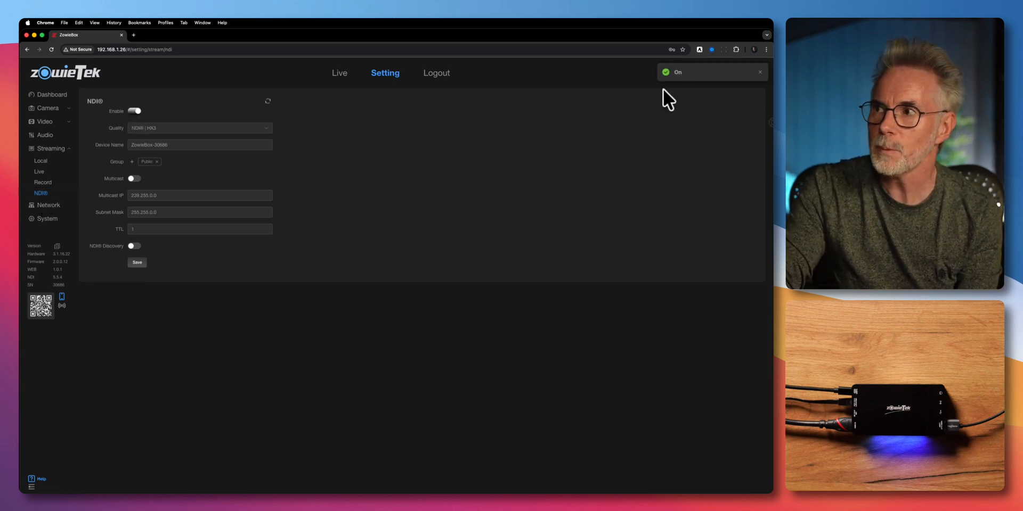
mouse_move(210, 141)
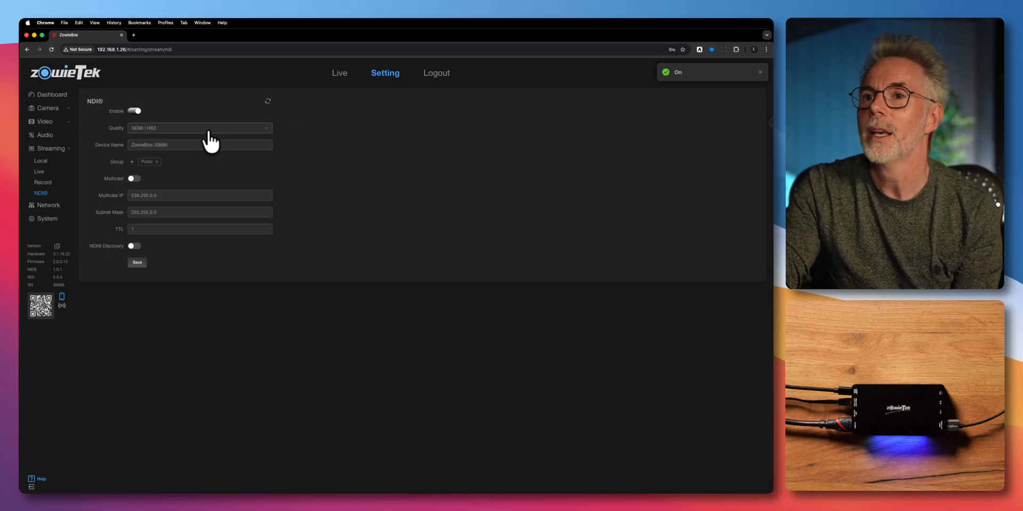
left_click(199, 128)
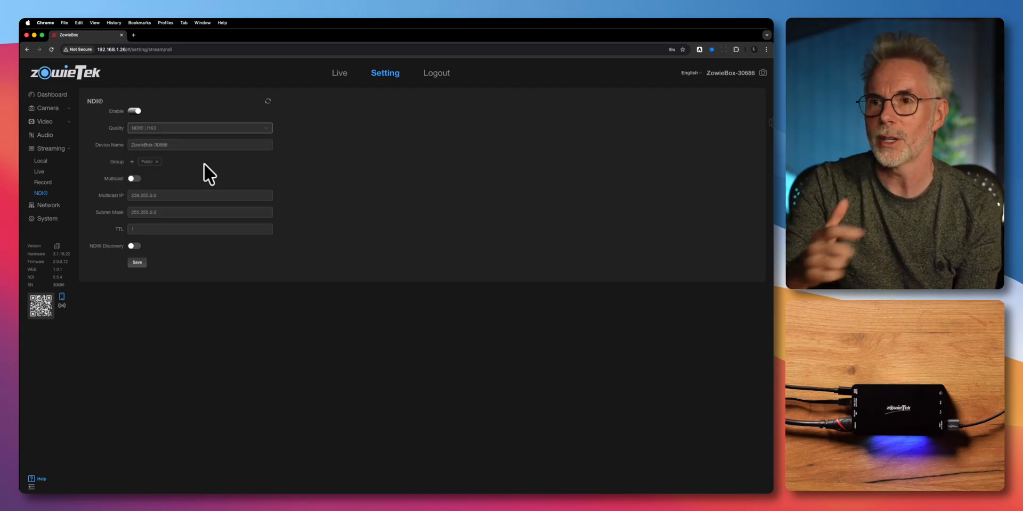
left_click(157, 145)
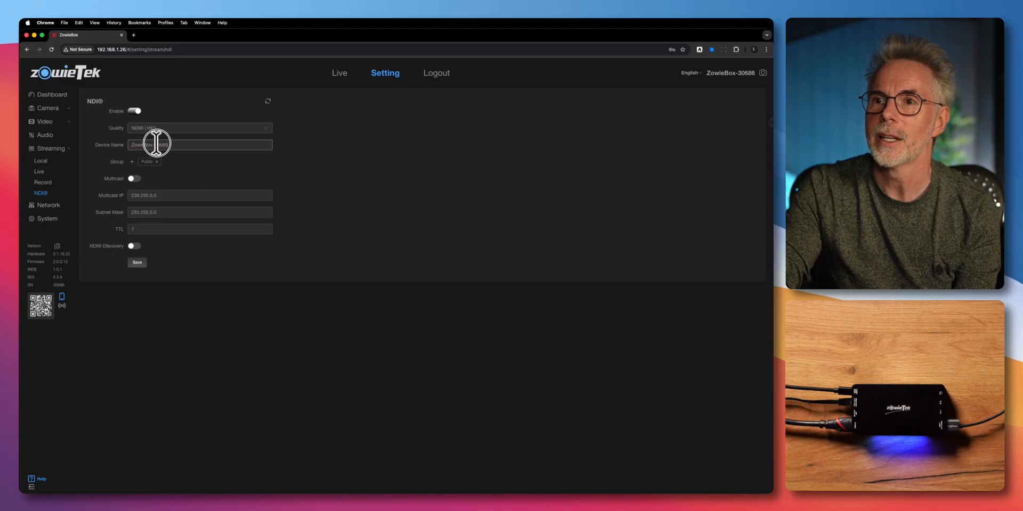
double_click(150, 145)
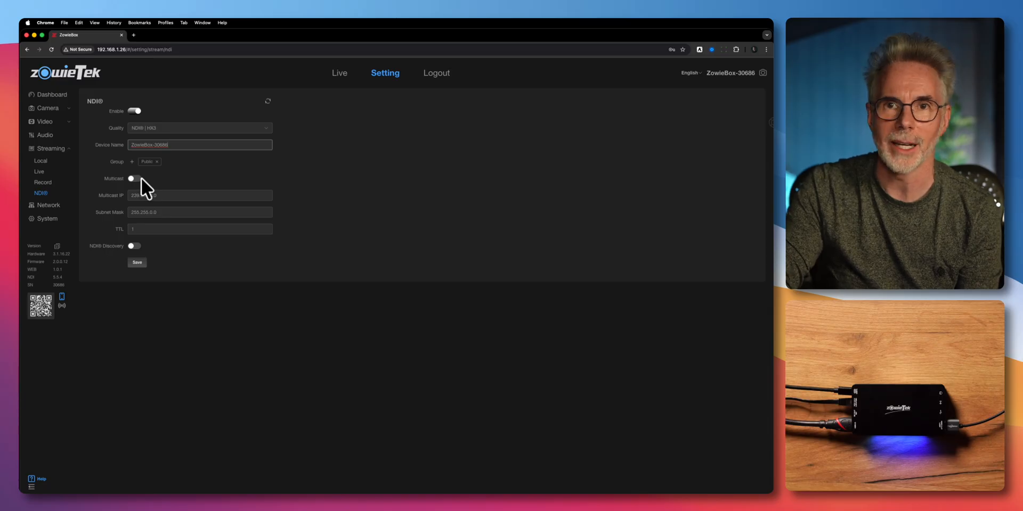
left_click(136, 263)
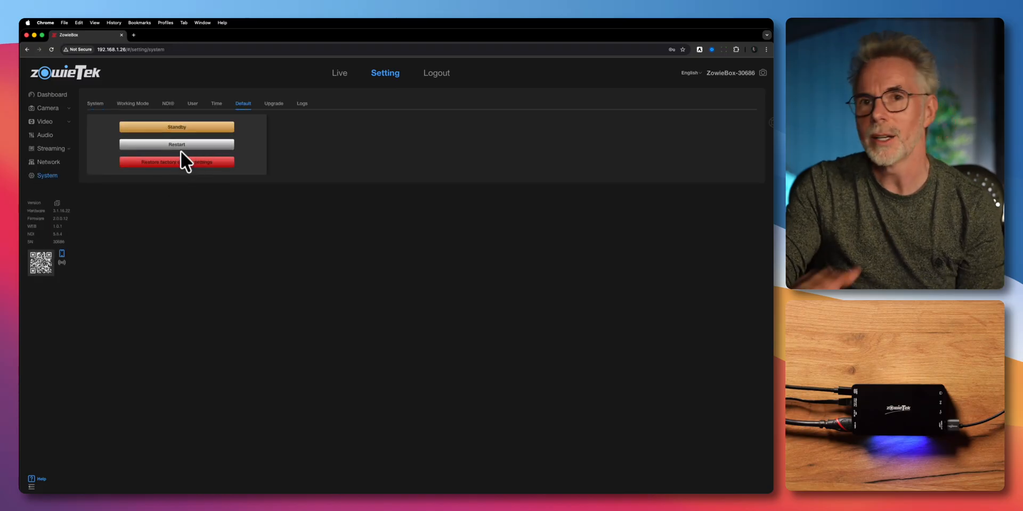
- Restart the encoder, log back in, and dismiss the password warning
left_click(176, 162)
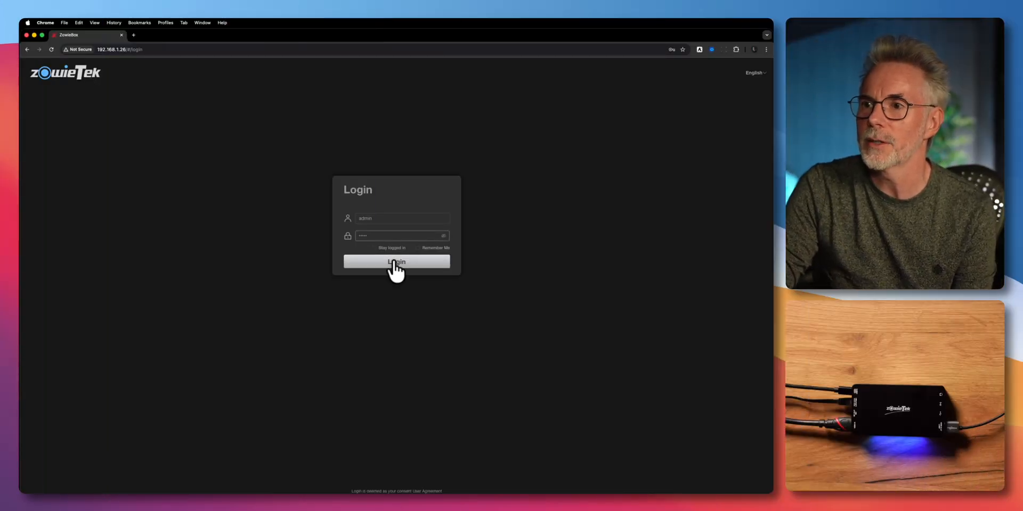
left_click(396, 262)
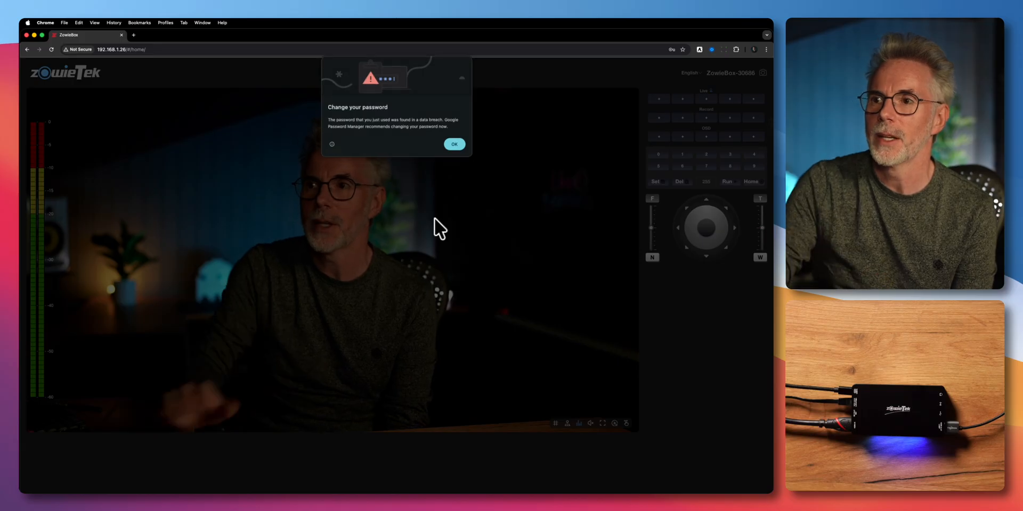
left_click(454, 144)
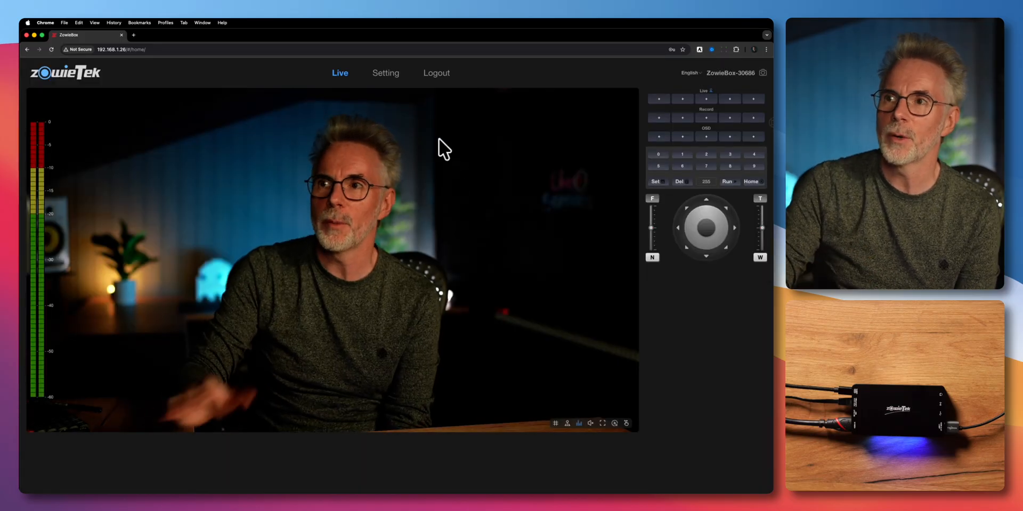
- Confirm NDI HX3 on the dashboard and view the Network LAN page (IP 192.168.1.26)
left_click(384, 72)
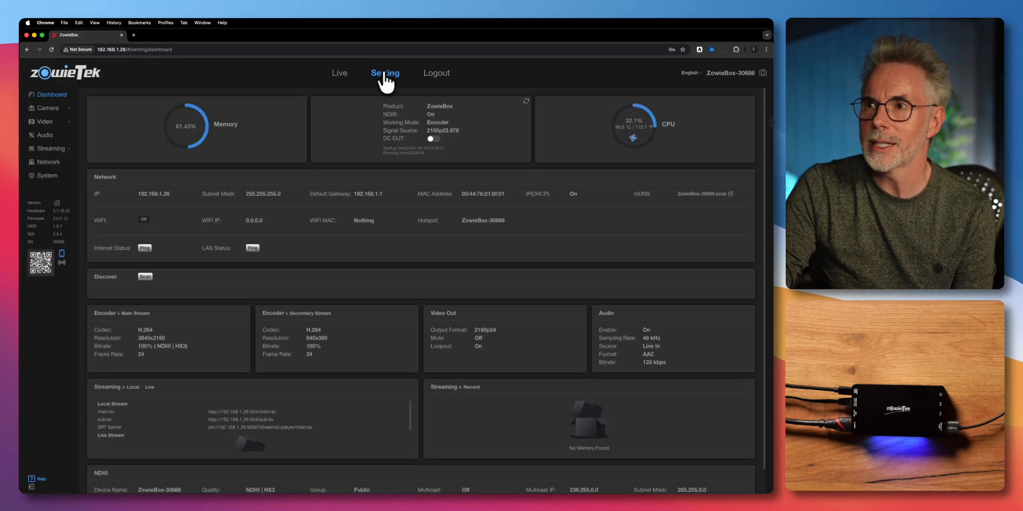
scroll("down", 3)
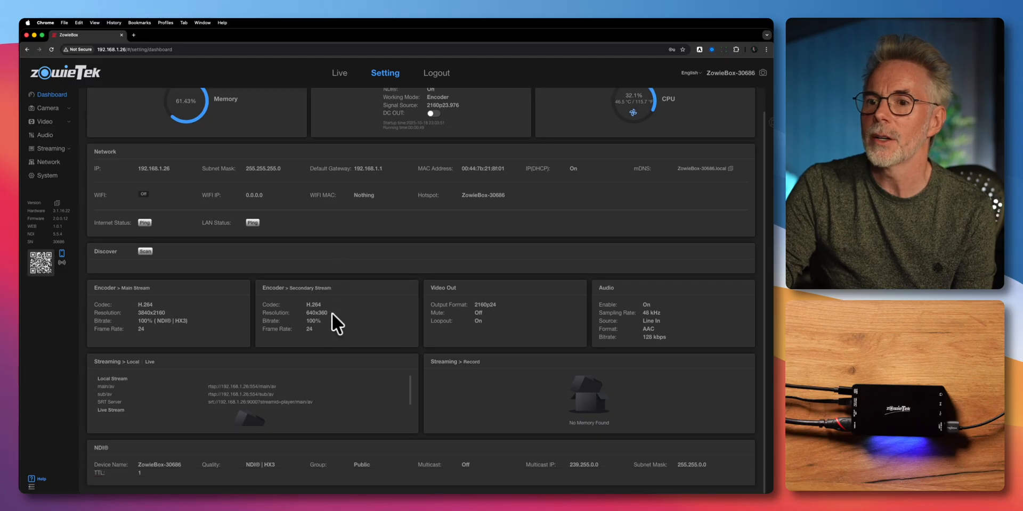
mouse_move(174, 465)
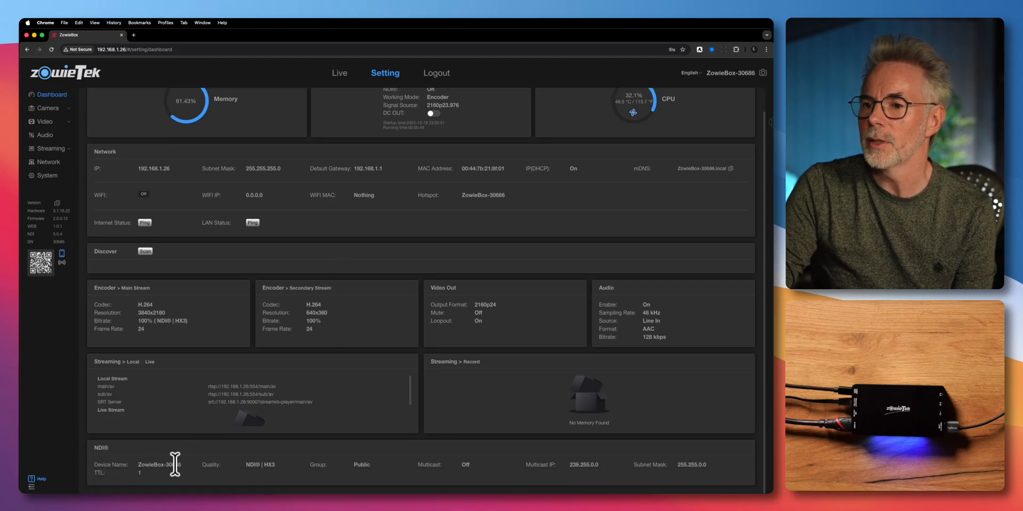
mouse_move(65, 184)
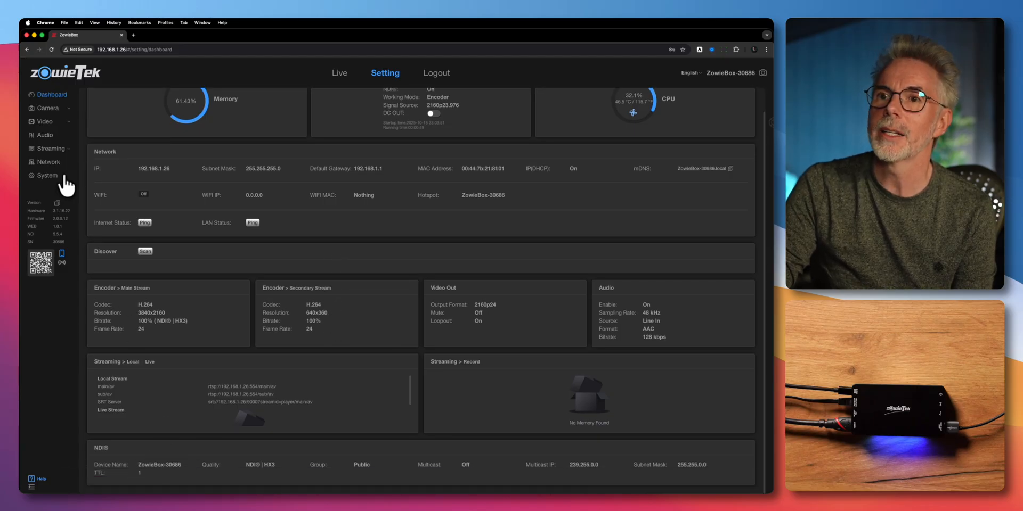
left_click(49, 148)
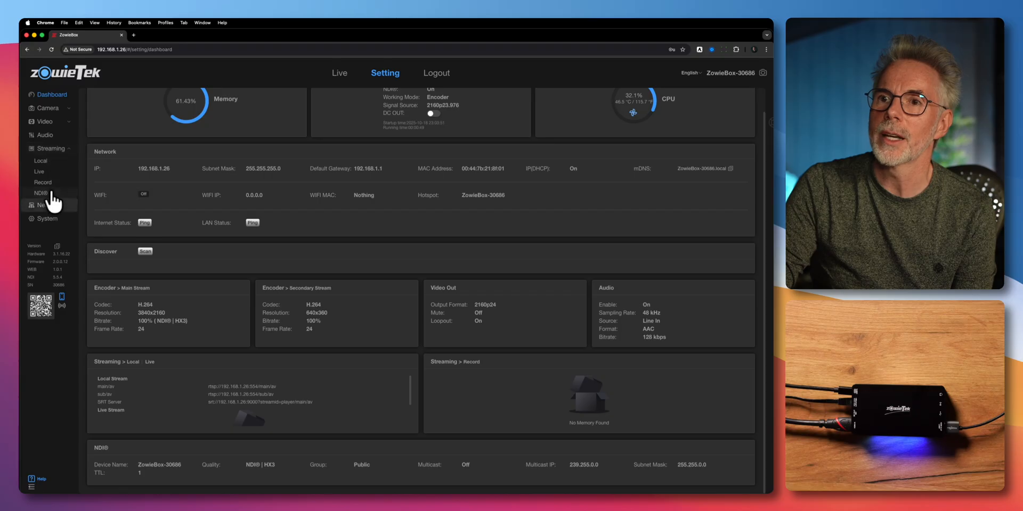
left_click(48, 162)
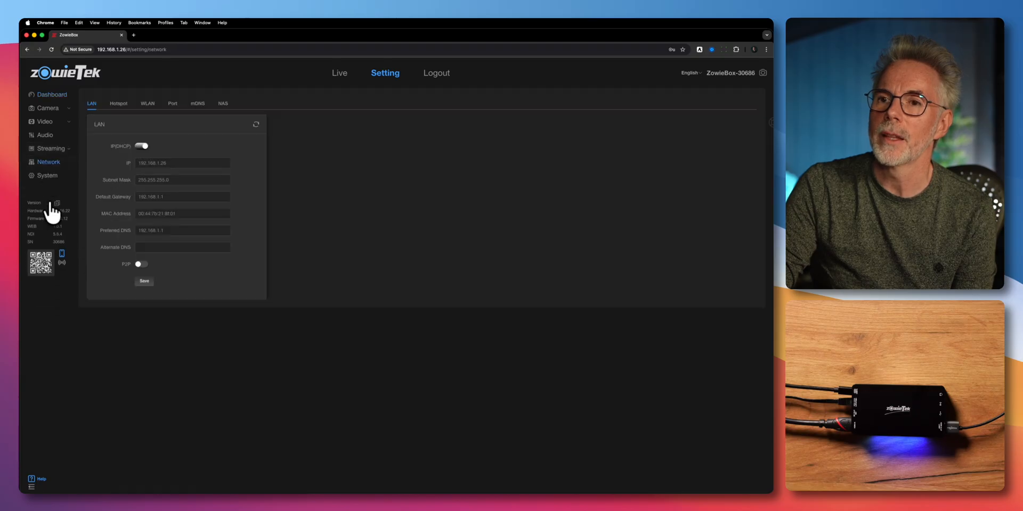
left_click(51, 148)
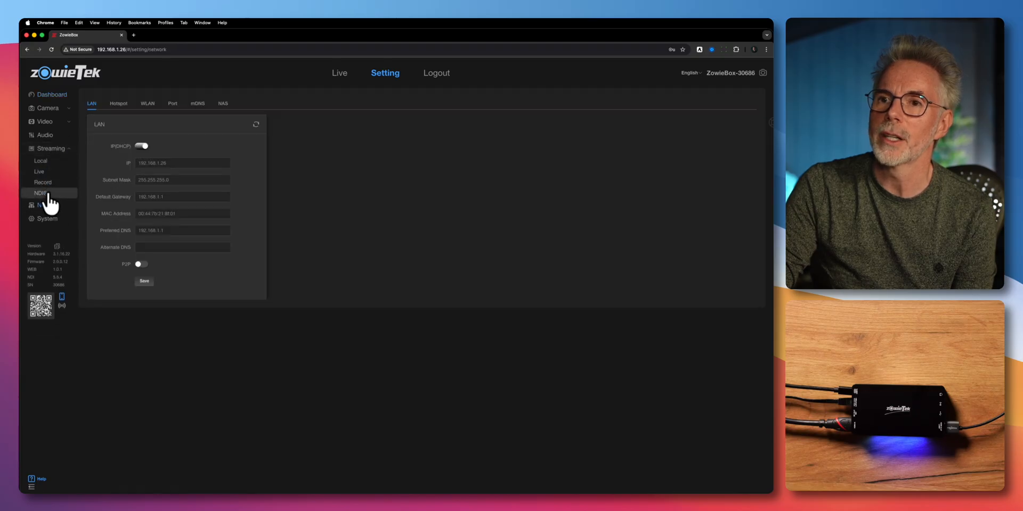
- Return to the ZowieBox NDI settings page
left_click(41, 193)
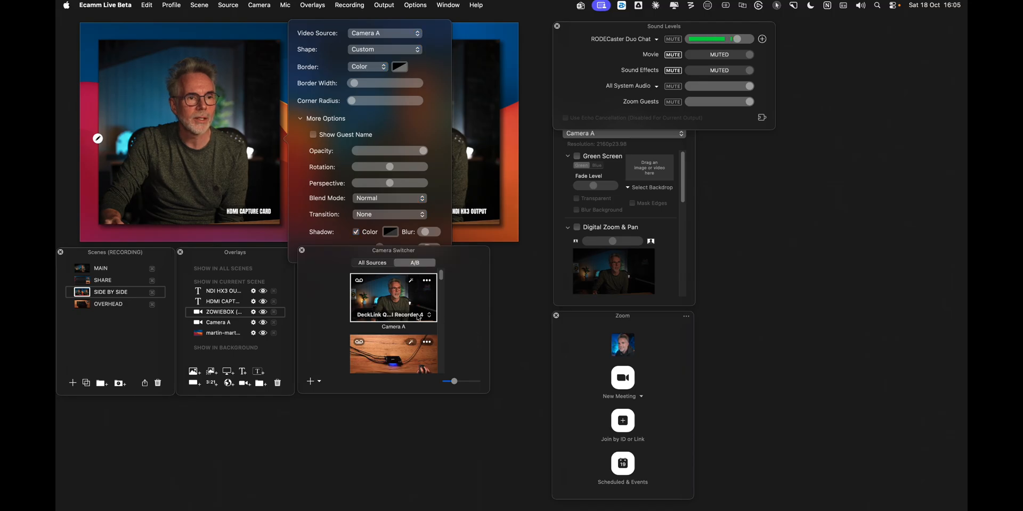
mouse_move(418, 317)
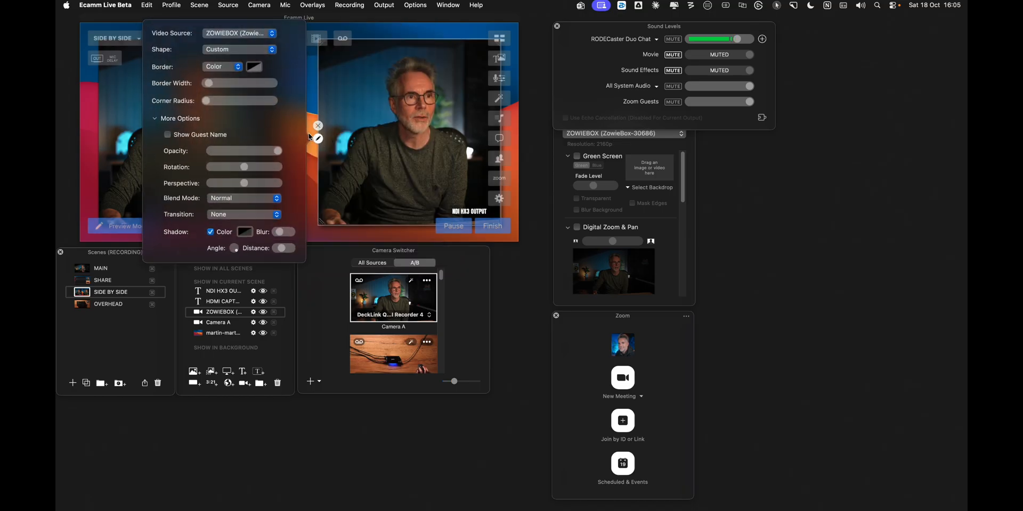
left_click(240, 33)
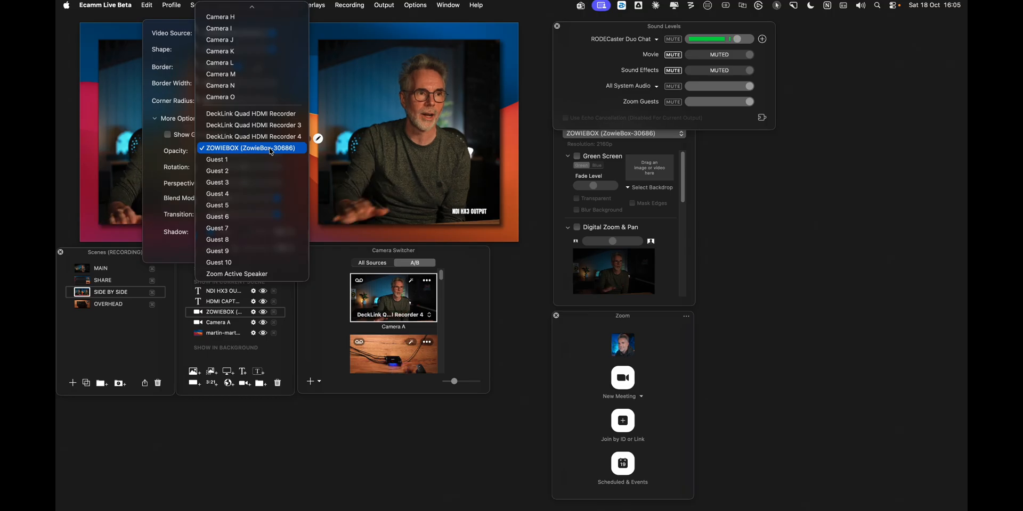
left_click(253, 148)
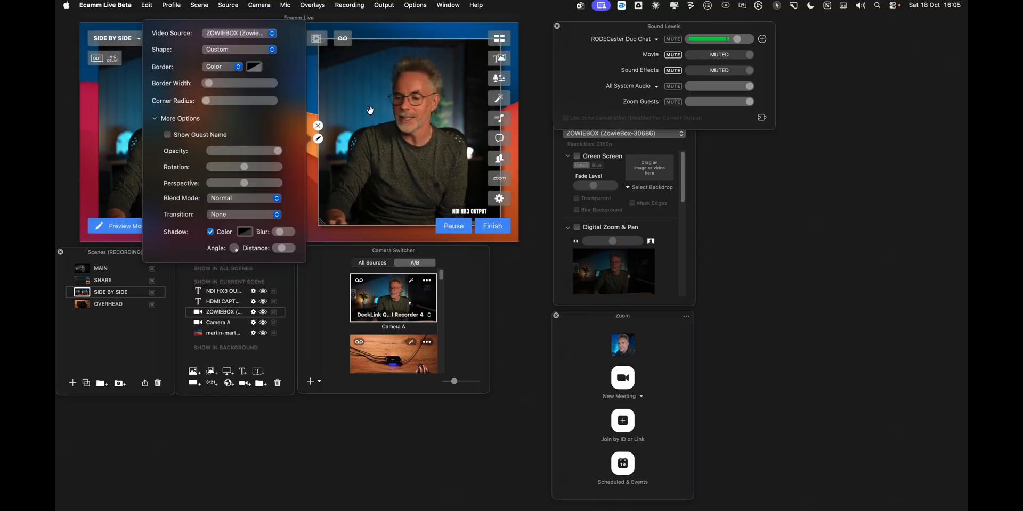